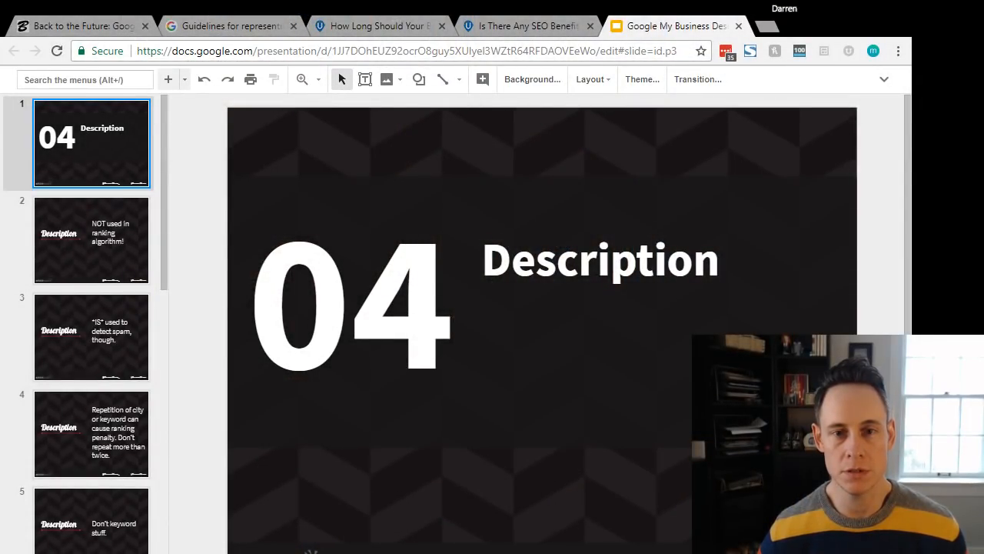
Step: Switch to the 'Back to the Future' blog post and scroll to the 'From the business' screenshot
left_click(76, 26)
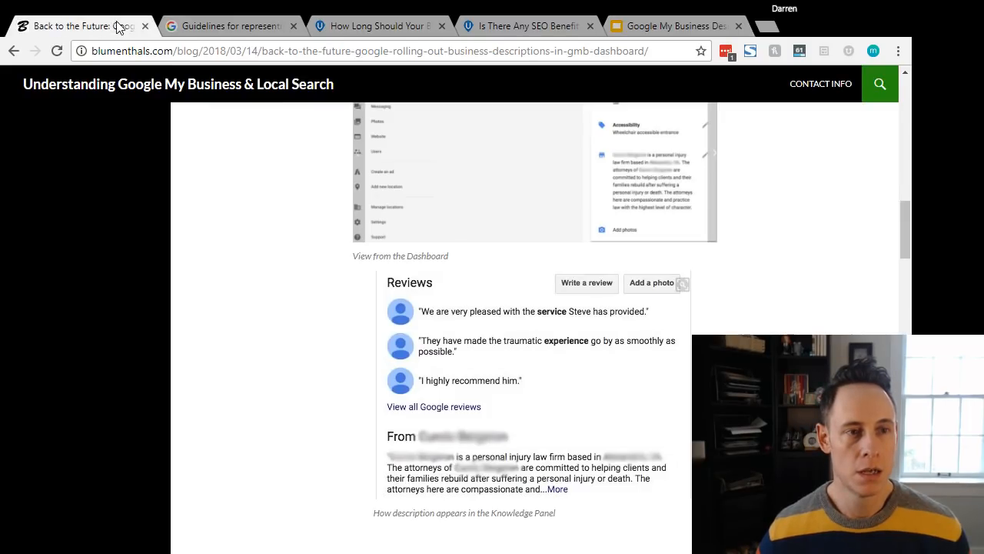
scroll("up", 3)
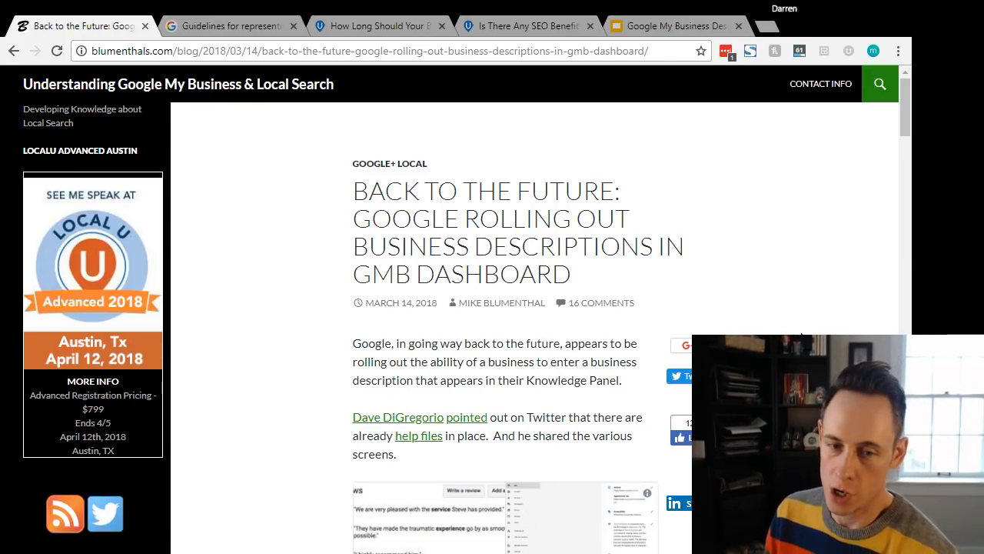
scroll("down", 3)
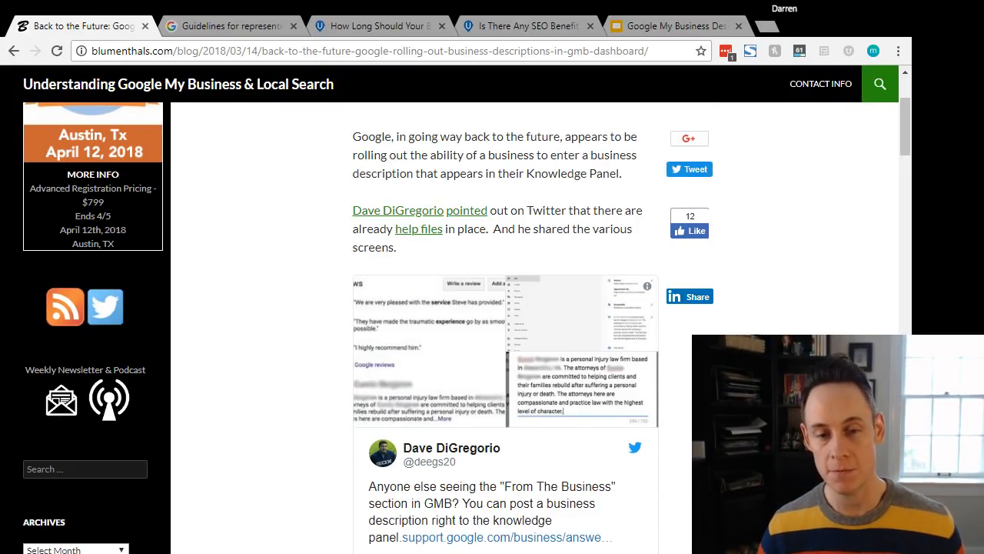
scroll("down", 3)
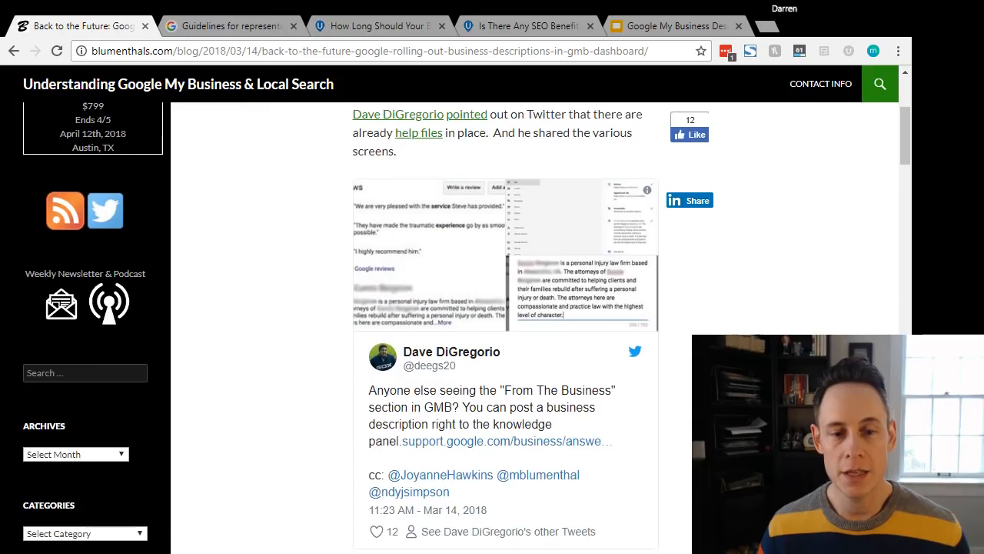
scroll("down", 3)
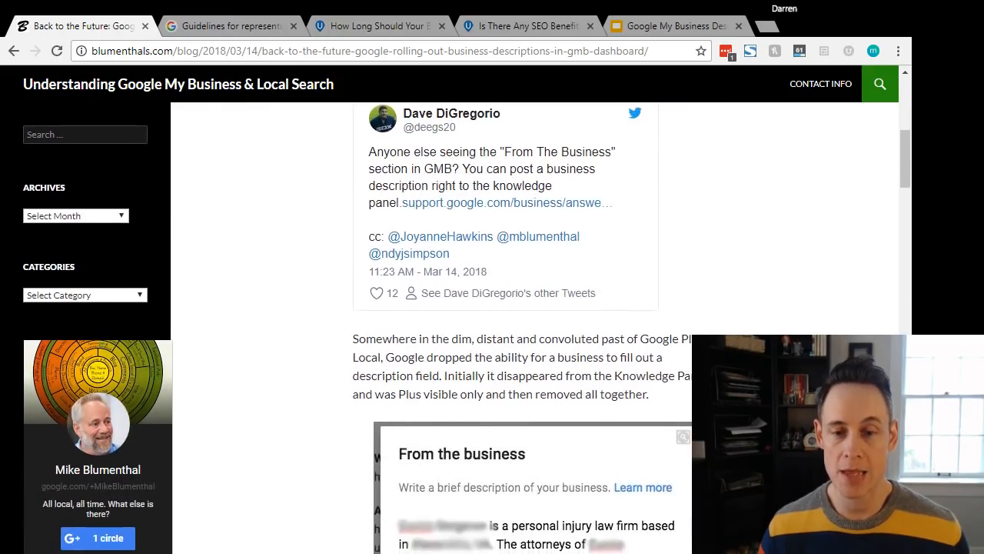
scroll("down", 3)
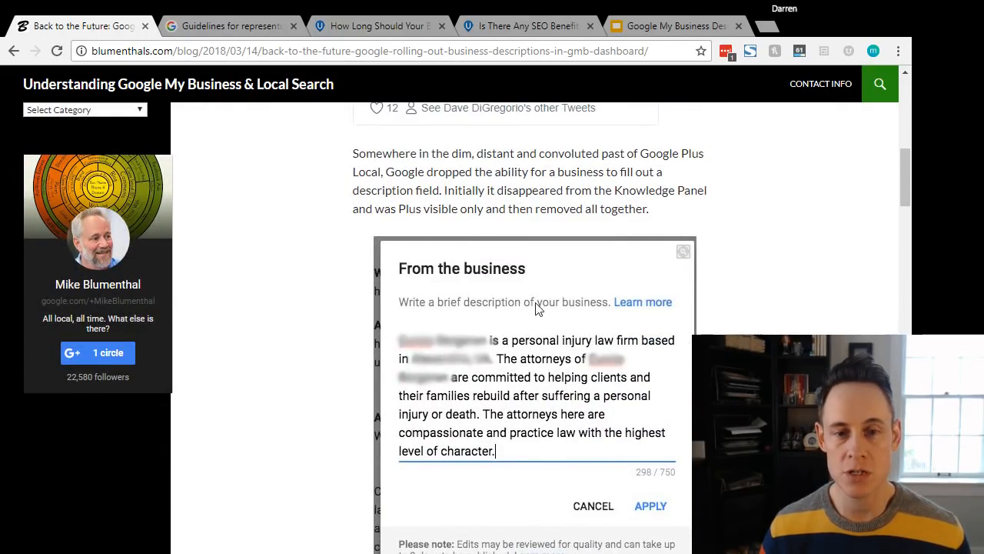
mouse_move(523, 458)
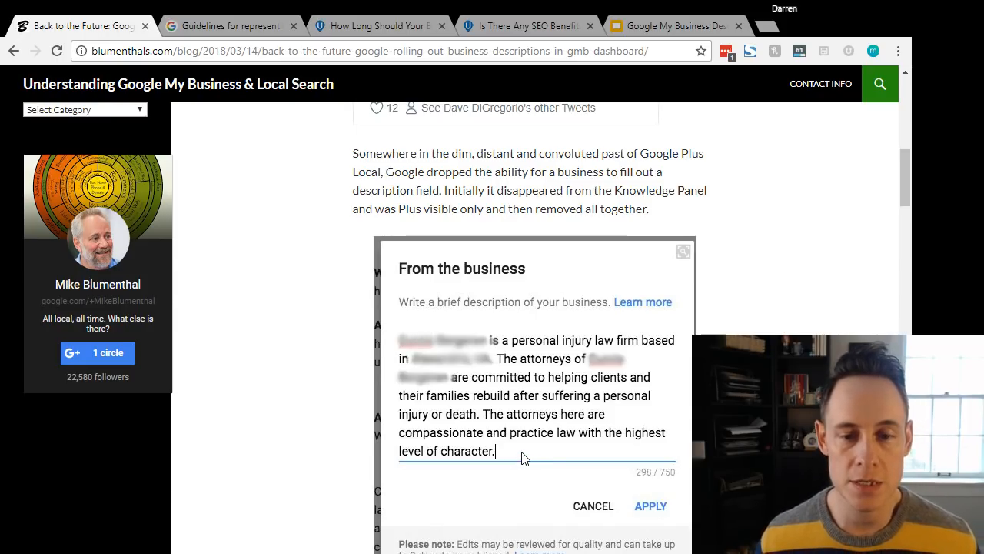
mouse_move(620, 425)
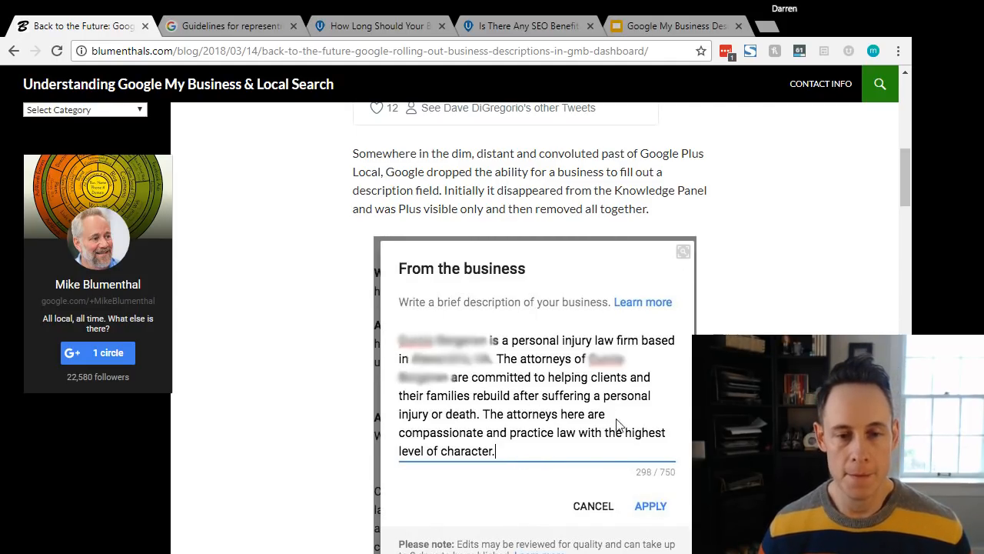
mouse_move(668, 483)
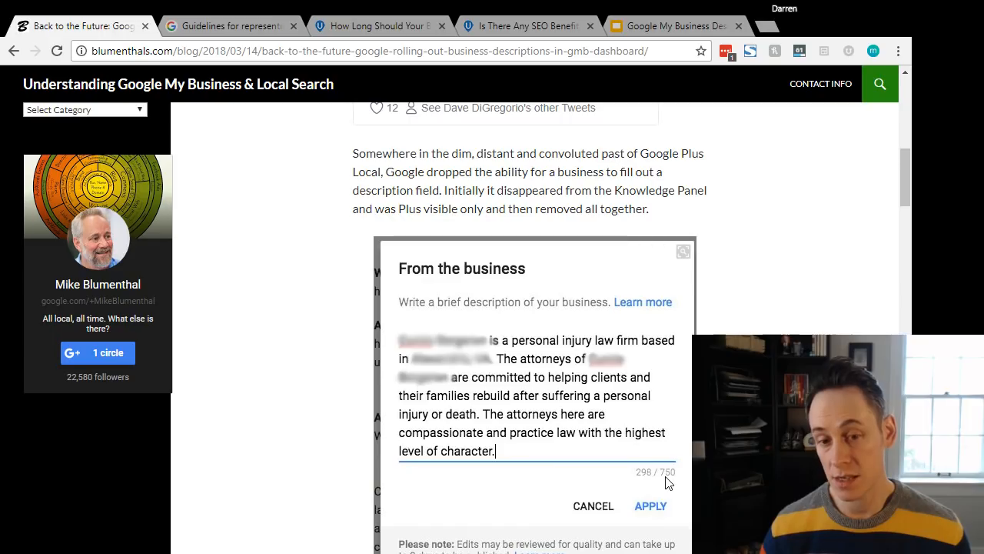
mouse_move(668, 482)
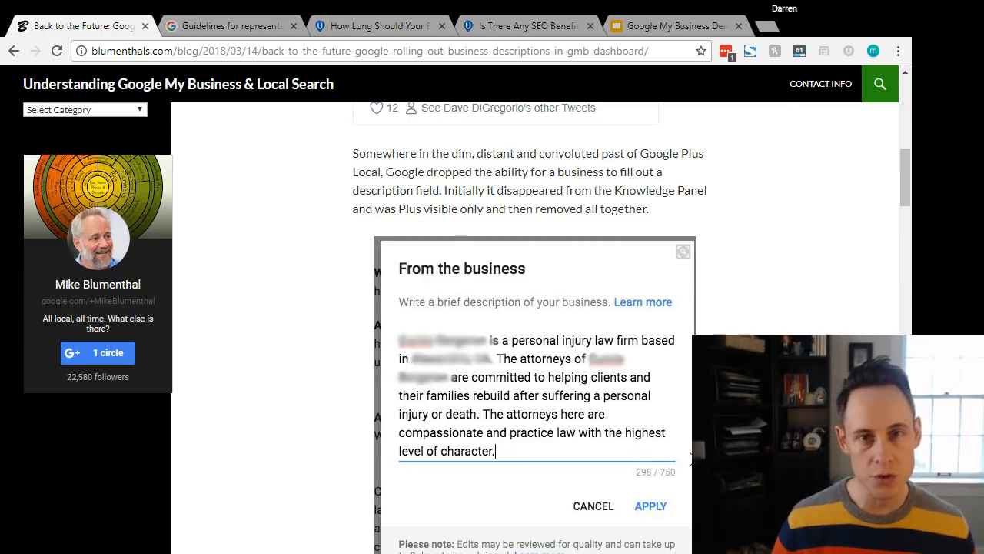
mouse_move(675, 464)
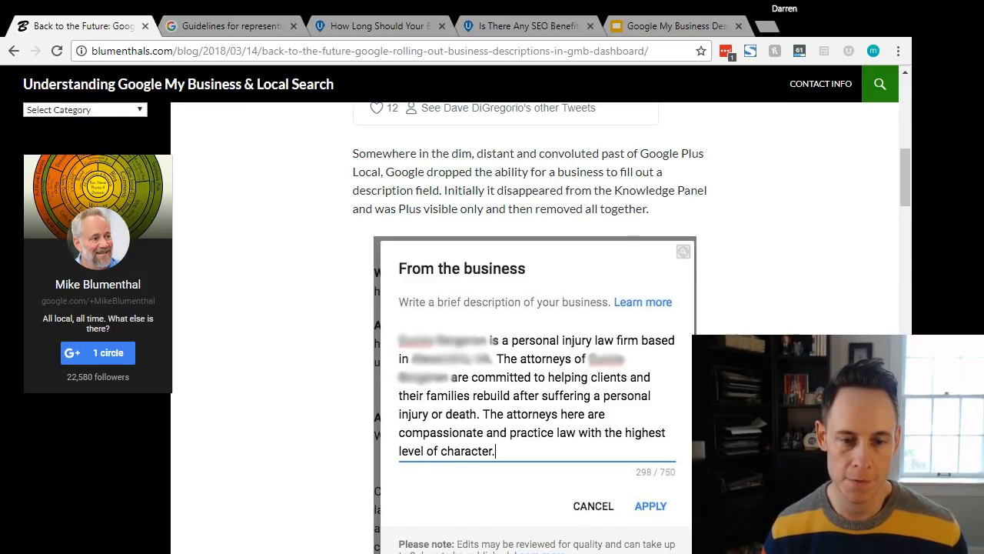
scroll("down", 3)
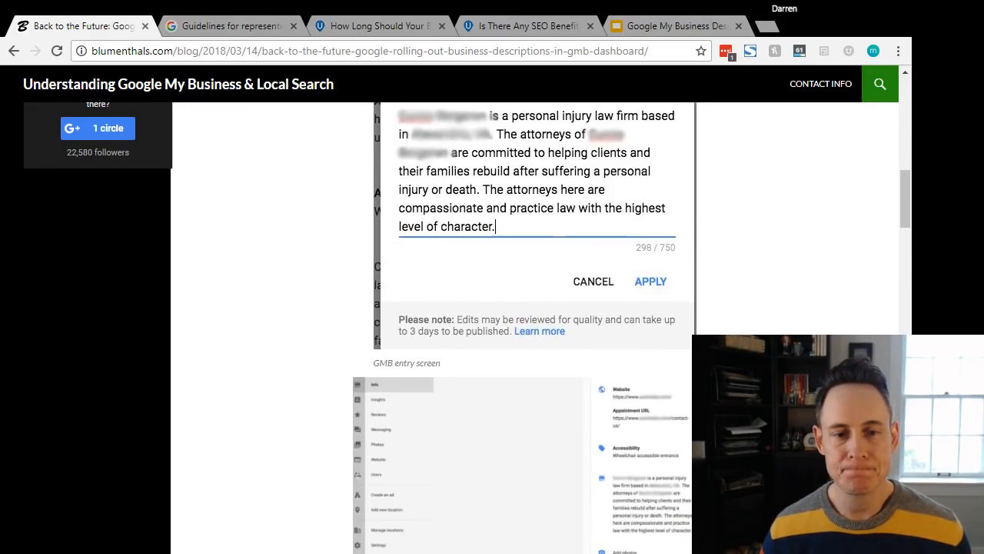
scroll("down", 3)
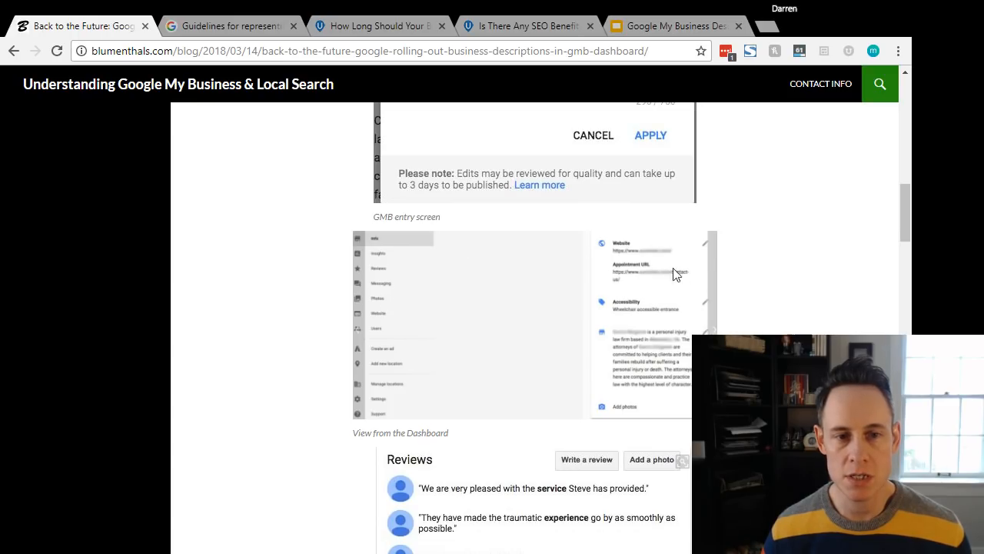
scroll("down", 3)
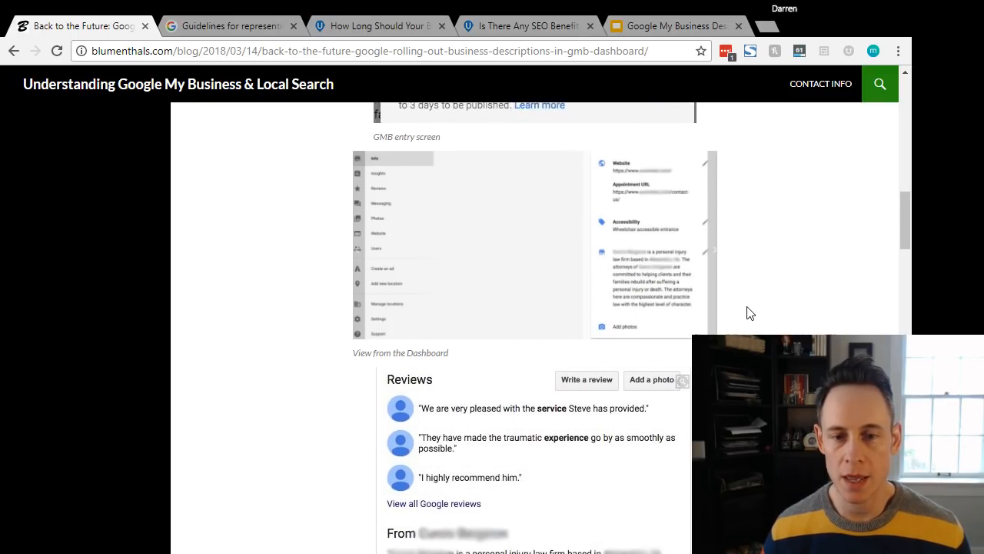
scroll("down", 3)
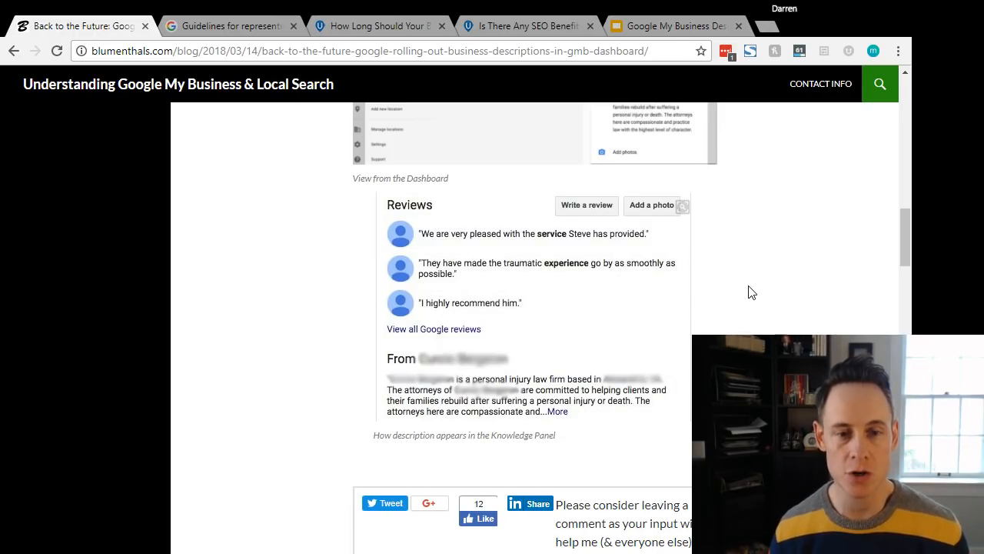
mouse_move(439, 405)
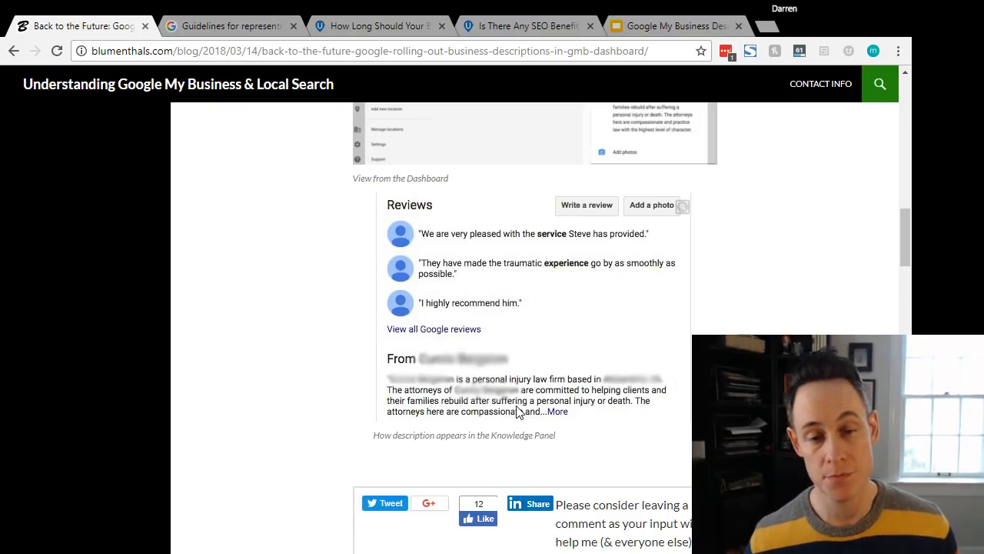
mouse_move(496, 283)
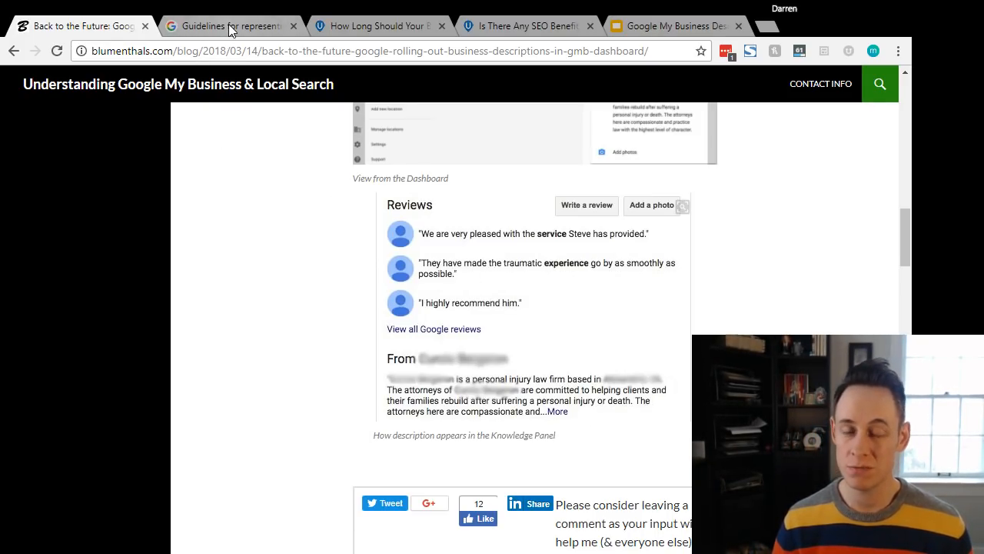
Step: Switch to Google's representing-your-business support page and scroll to the description 'should not' list
left_click(227, 25)
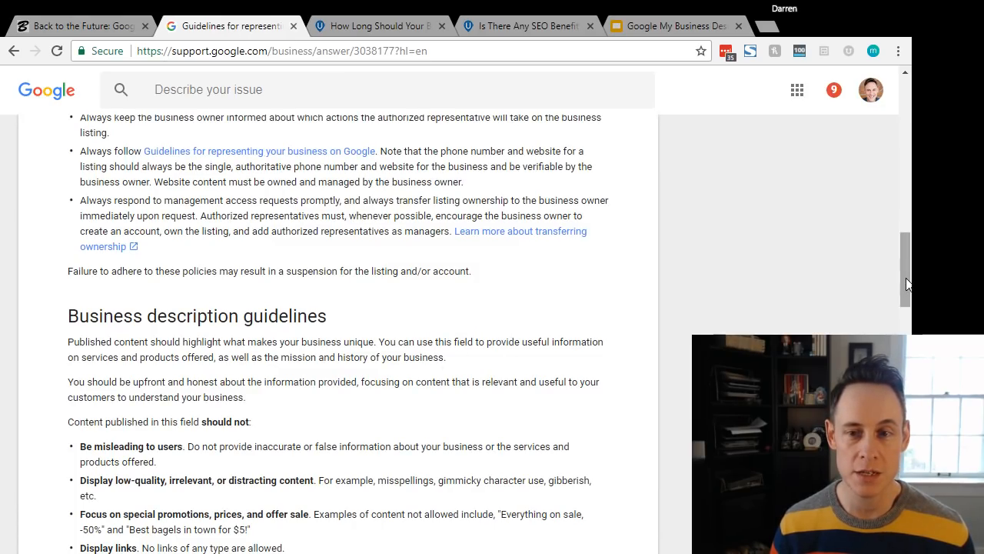
scroll("up", 3)
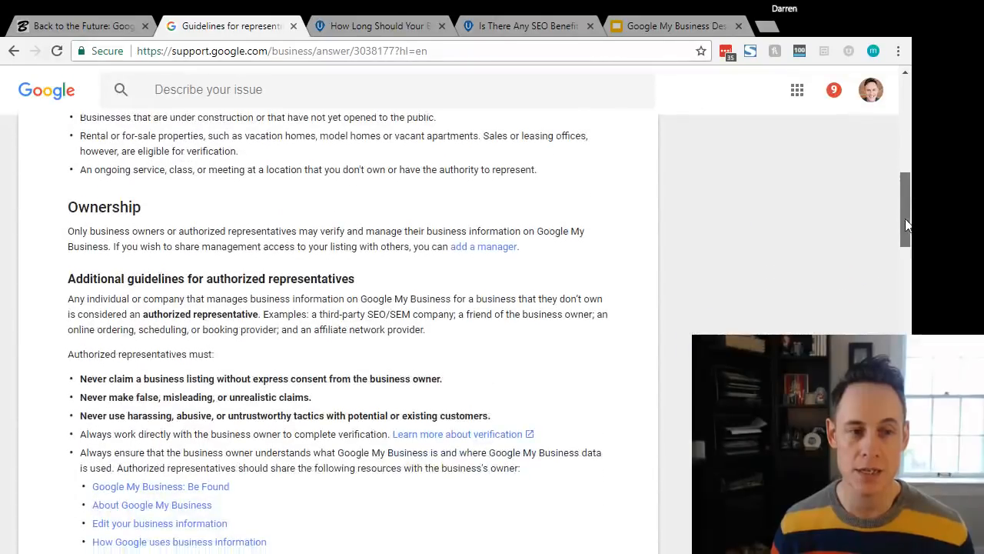
scroll("down", 3)
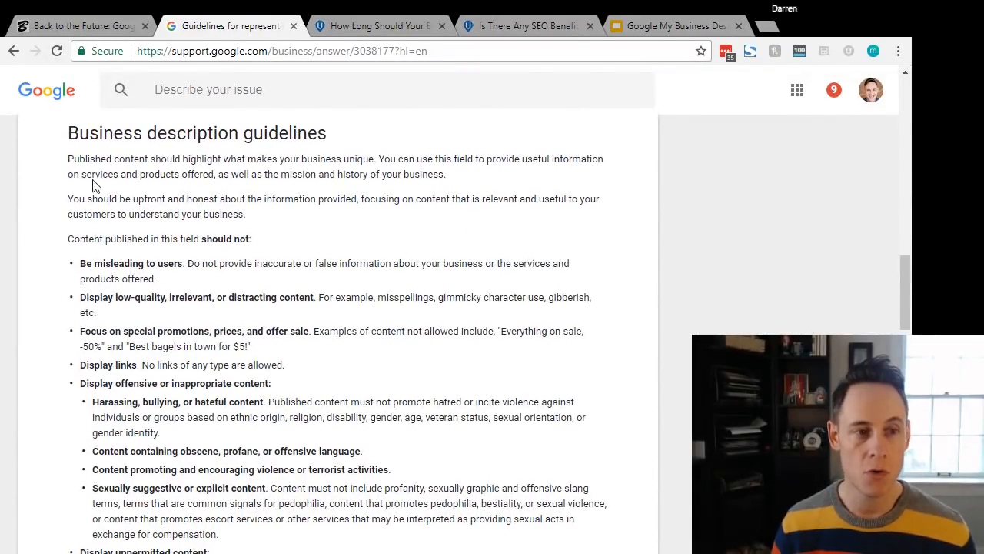
mouse_move(292, 260)
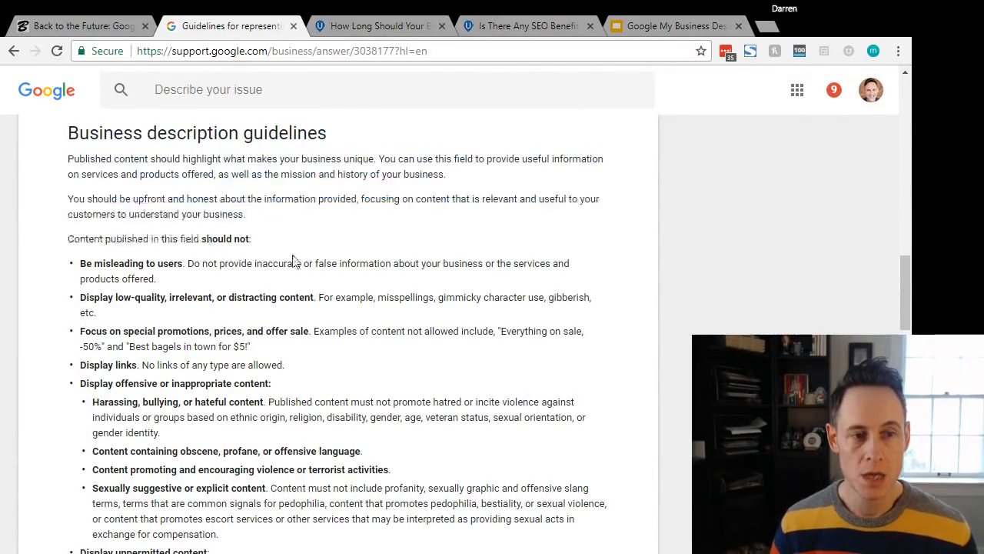
mouse_move(404, 320)
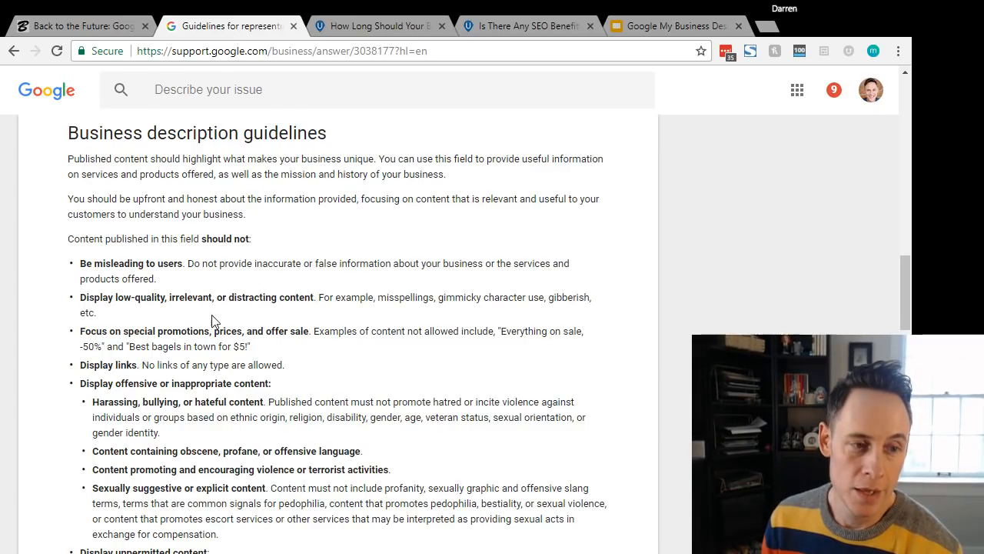
mouse_move(314, 300)
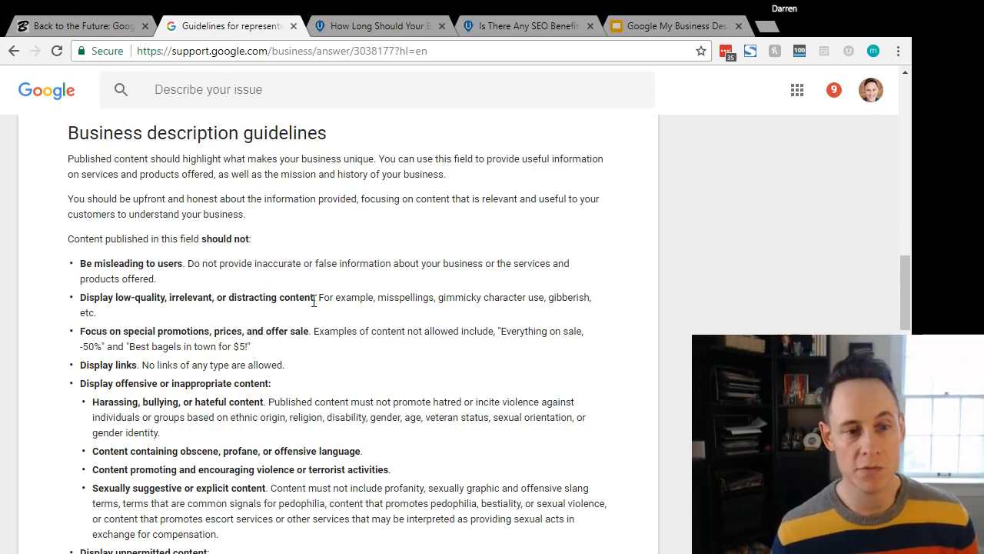
mouse_move(551, 309)
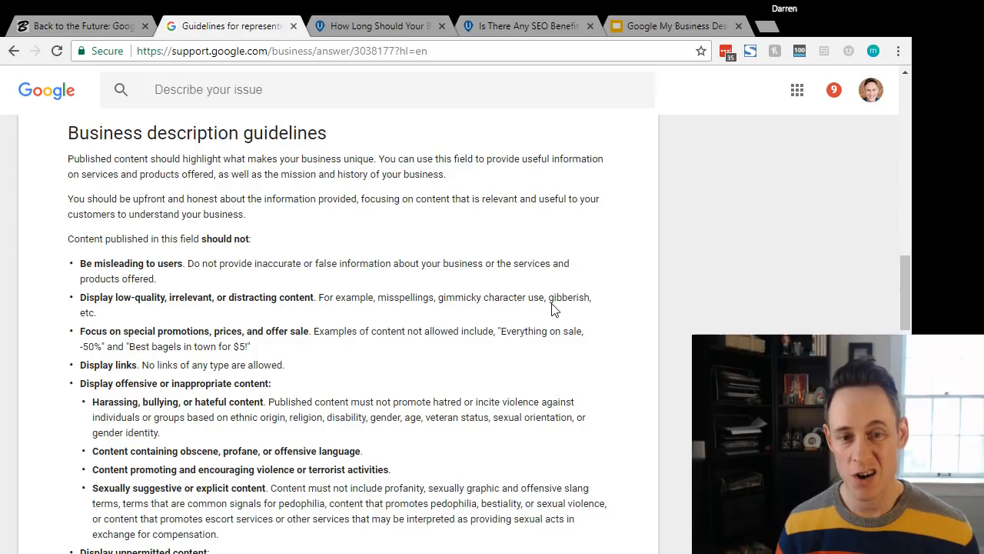
mouse_move(442, 308)
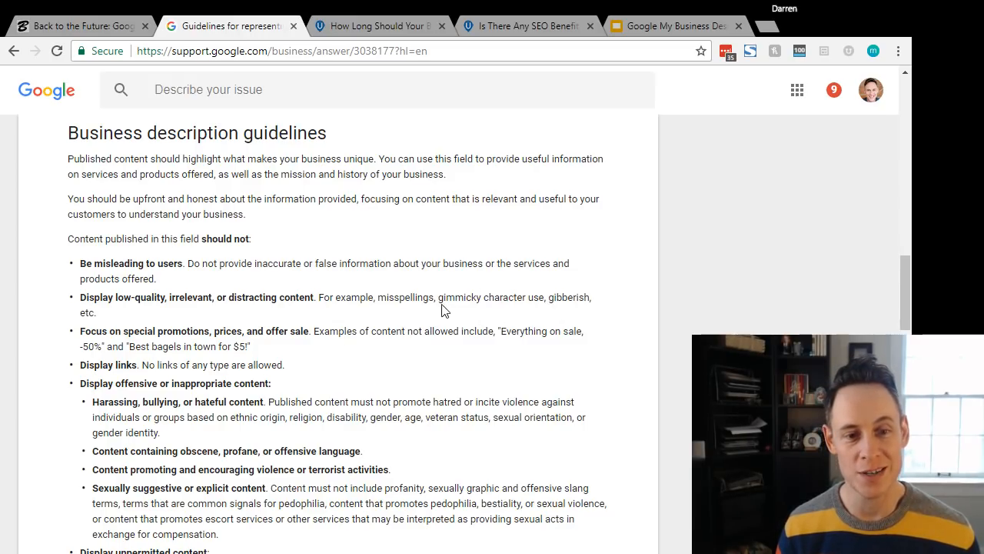
mouse_move(202, 349)
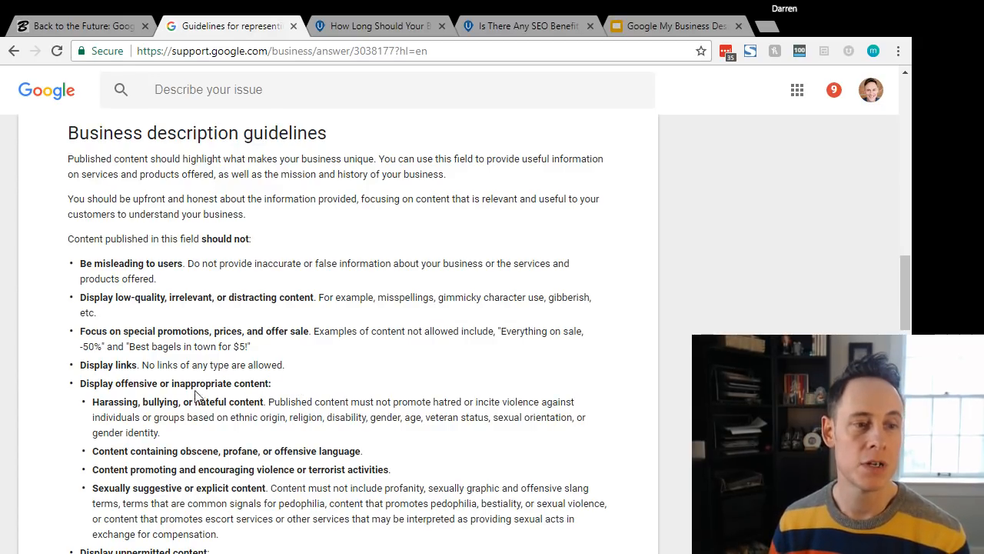
left_click_drag(80, 364, 272, 383)
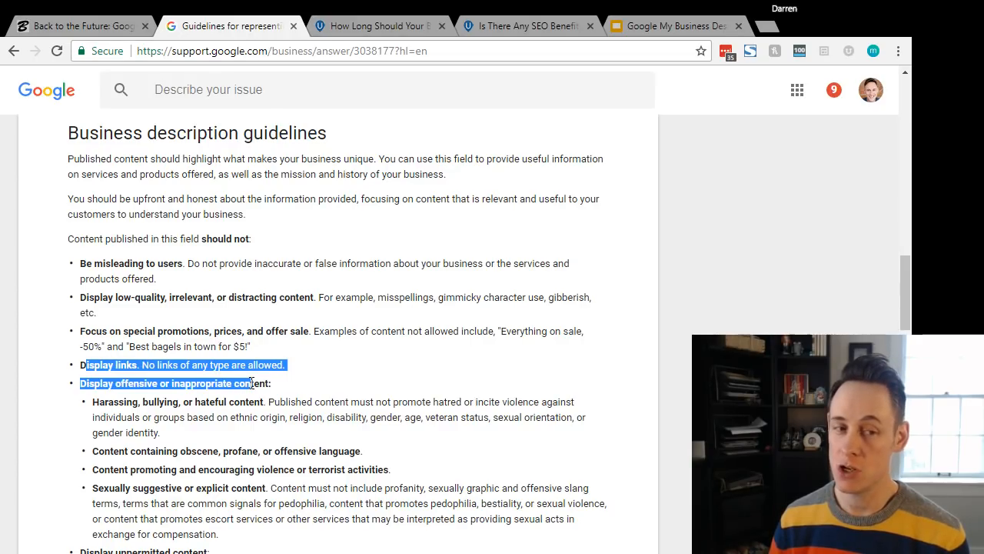
left_click(300, 374)
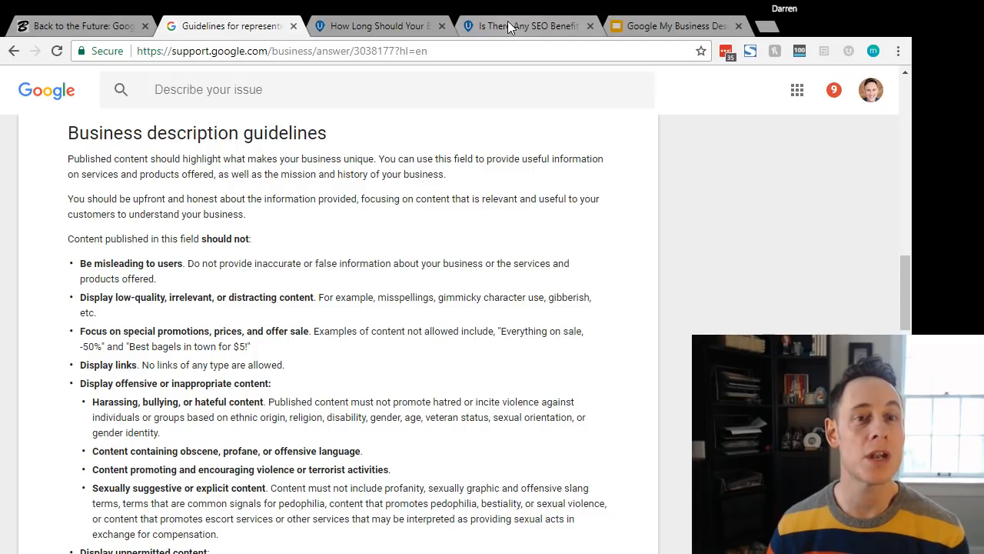
Step: Switch to the 'Is There Any SEO Benefit' LocalU article and scroll to the author's answer
left_click(527, 25)
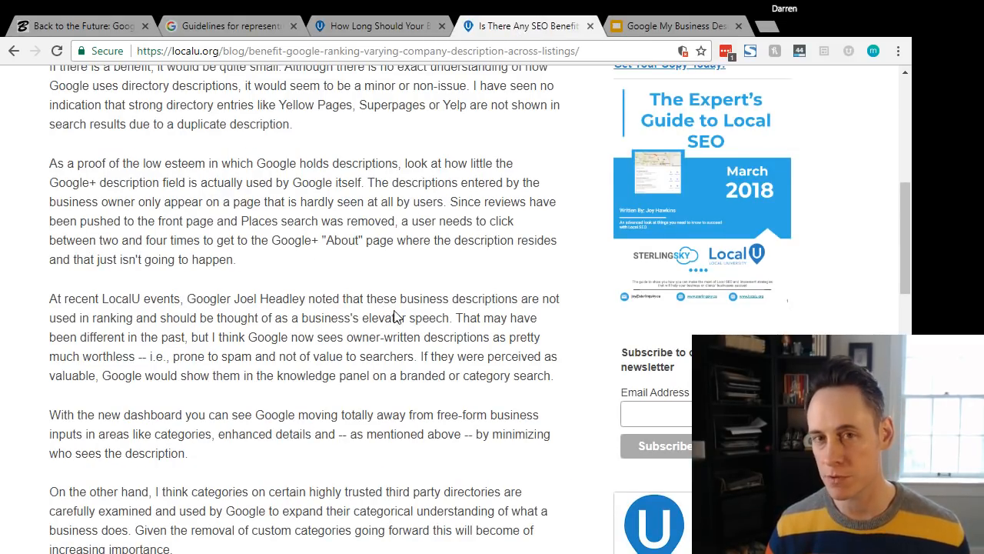
scroll("up", 3)
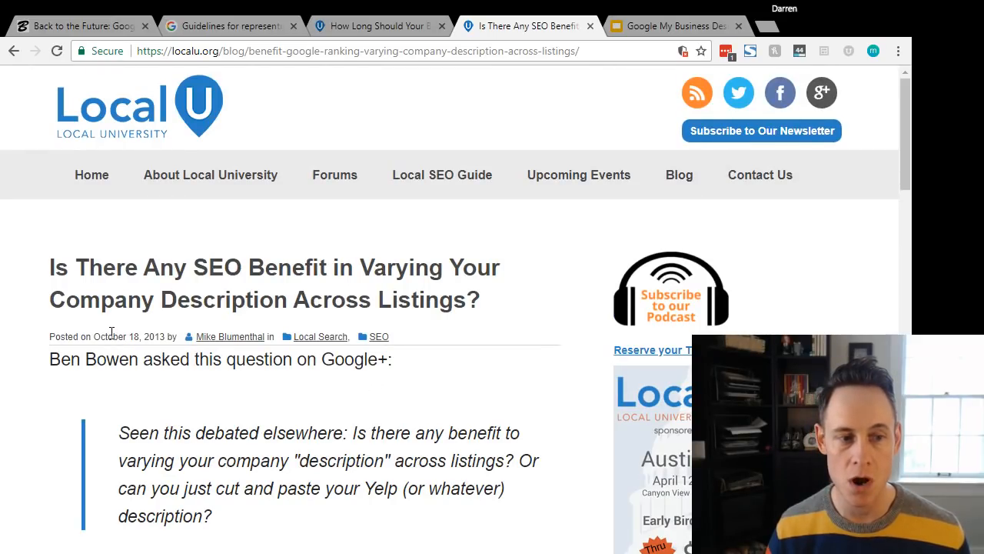
scroll("down", 3)
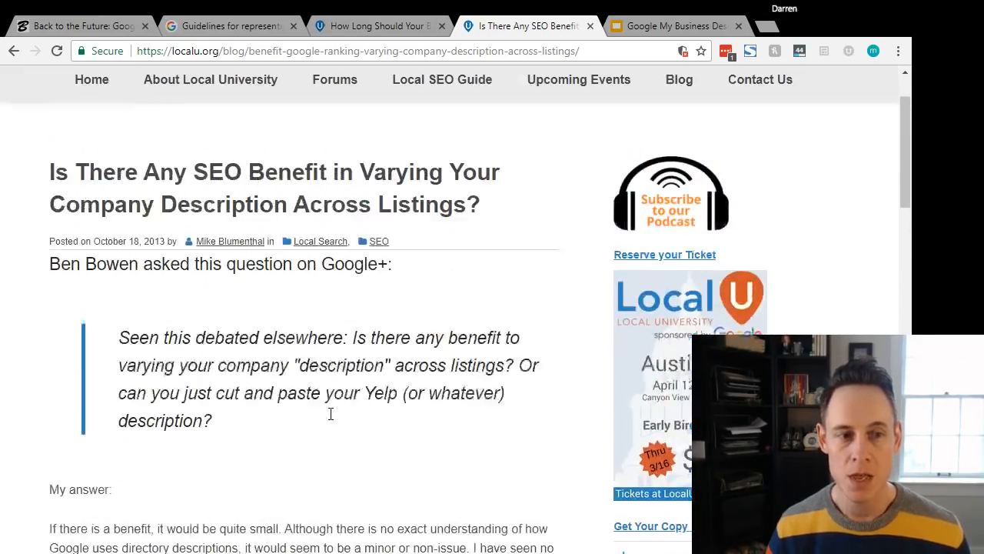
scroll("up", 3)
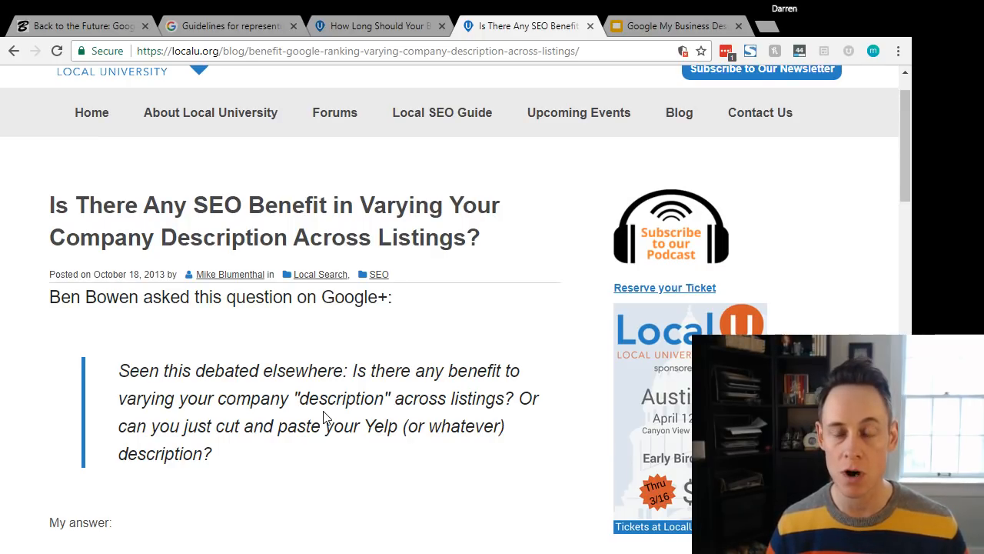
scroll("down", 3)
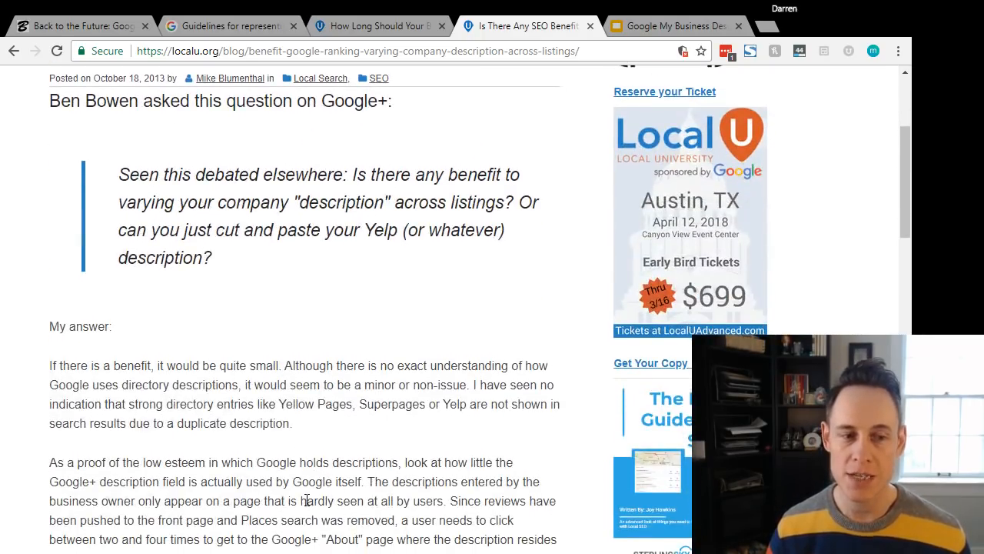
scroll("down", 3)
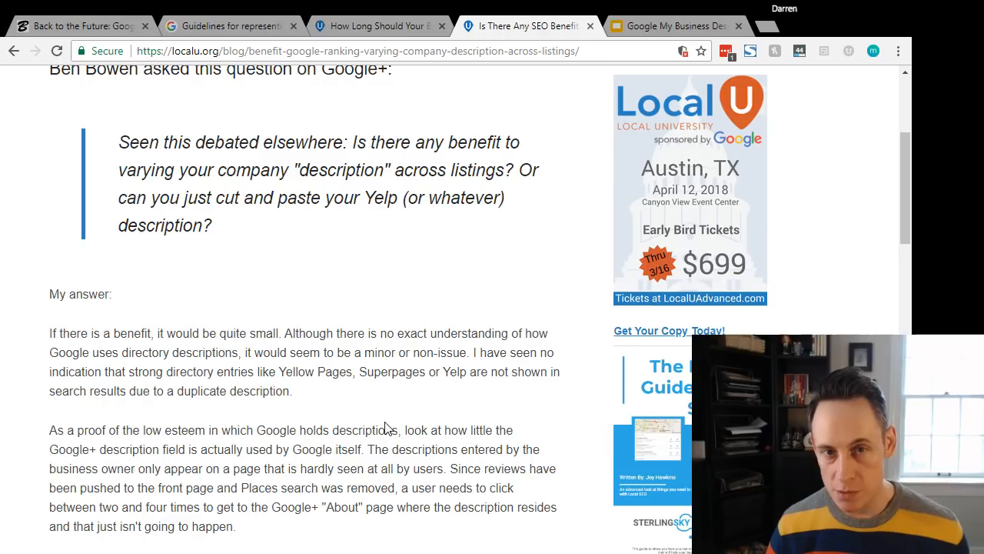
Step: Highlight the passage about the description field and keep reading below it
left_click_drag(161, 449, 361, 506)
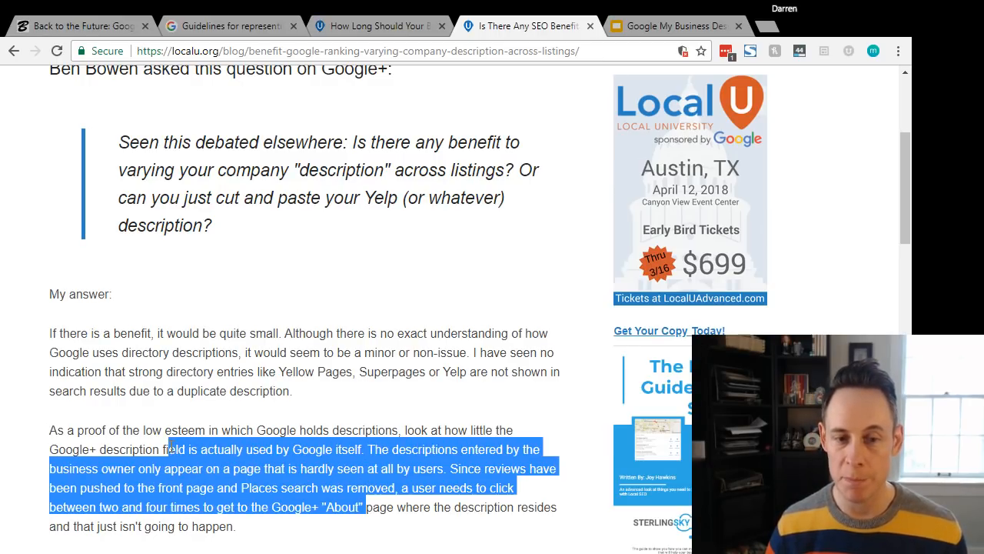
scroll("down", 3)
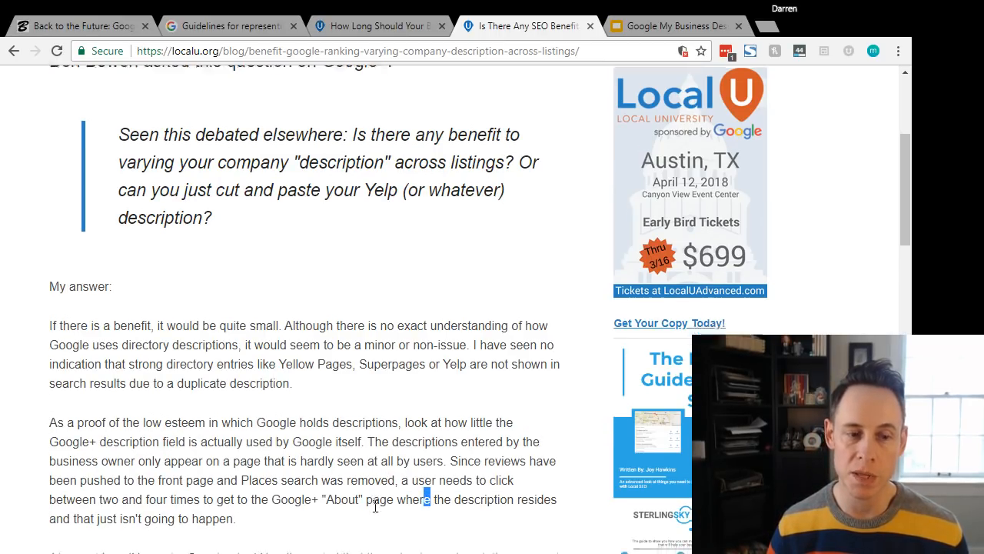
scroll("down", 3)
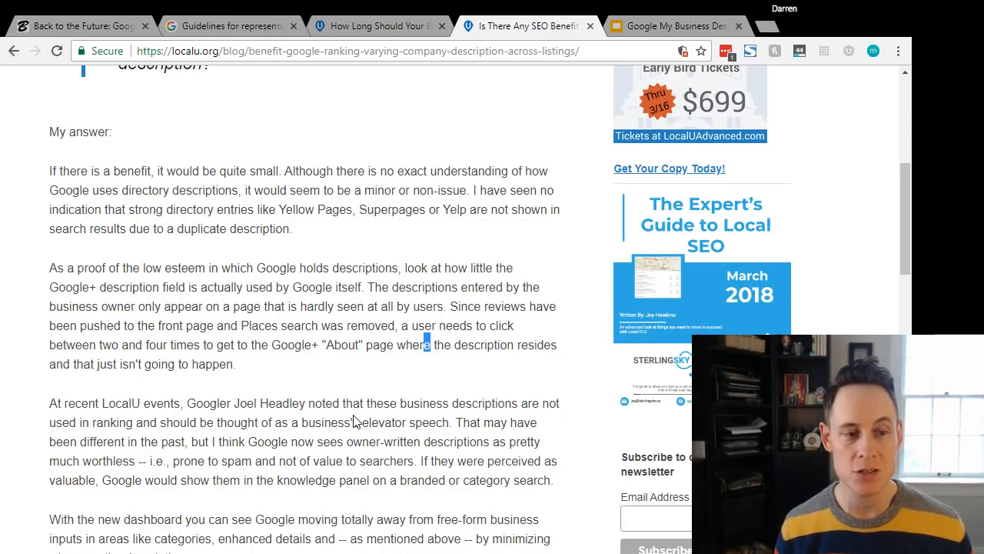
mouse_move(256, 436)
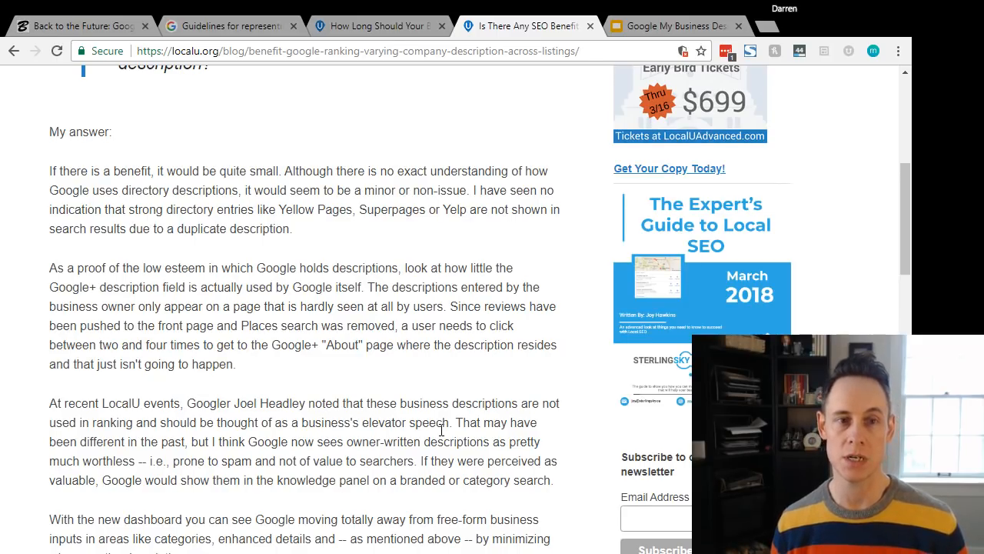
Step: Switch to the description-length article and scroll to the Interesting and Second Factoid paragraphs
left_click(377, 26)
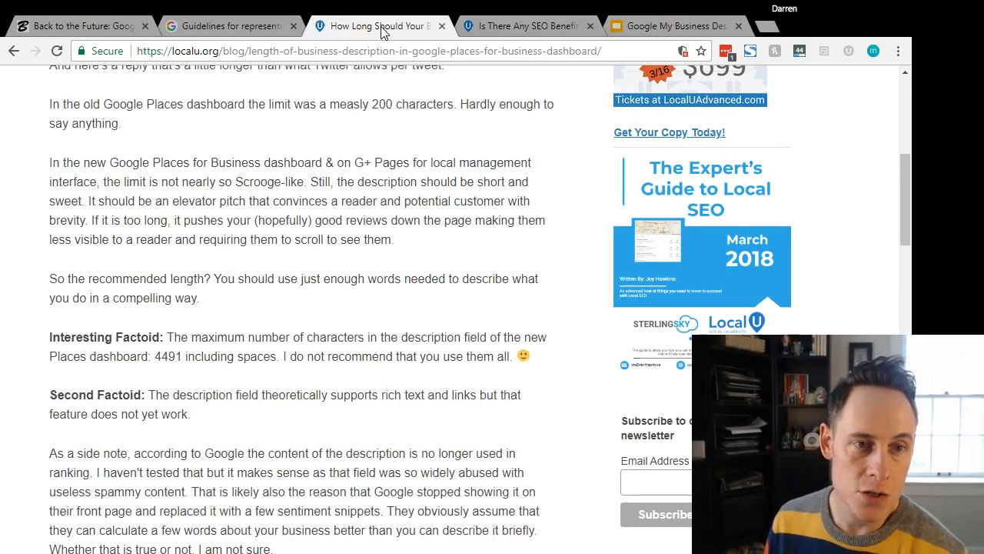
scroll("up", 3)
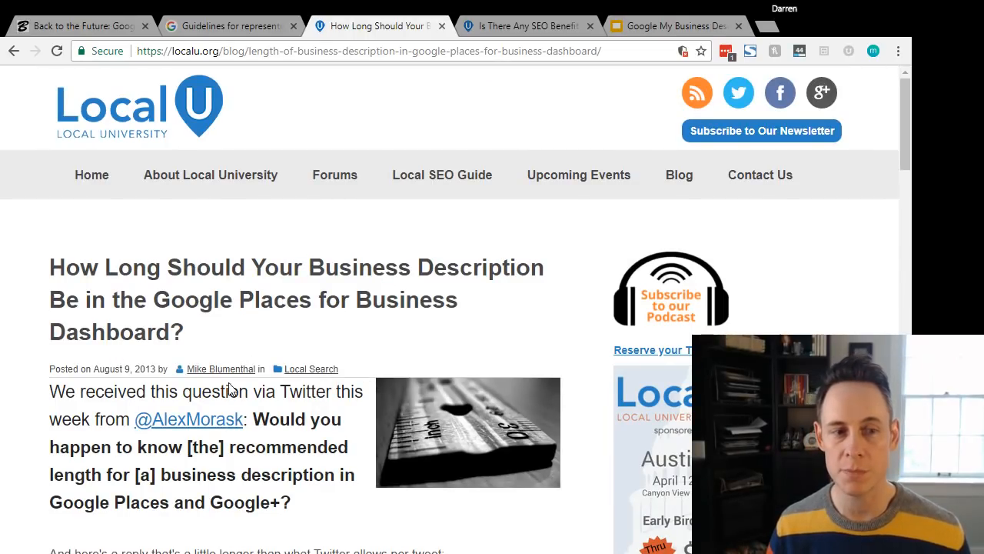
scroll("down", 3)
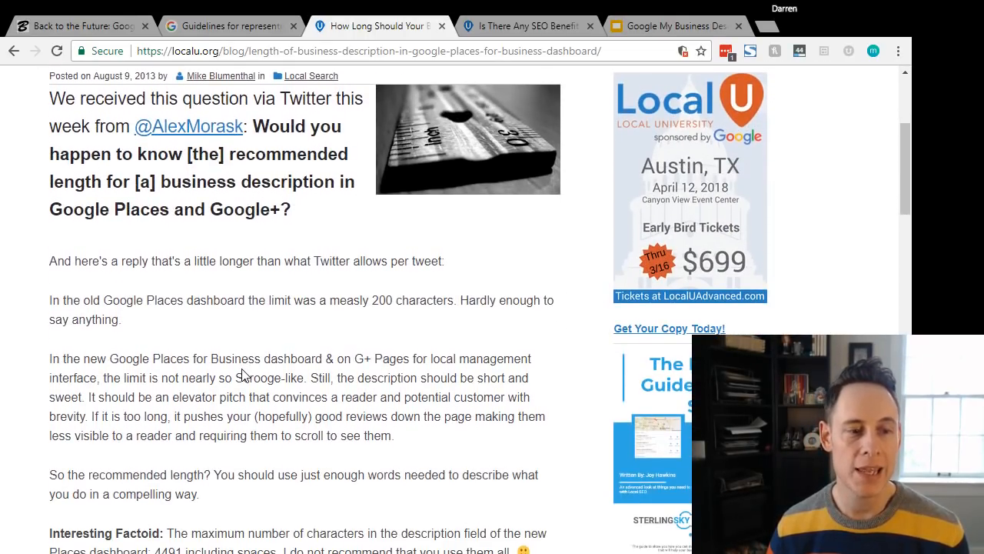
scroll("down", 3)
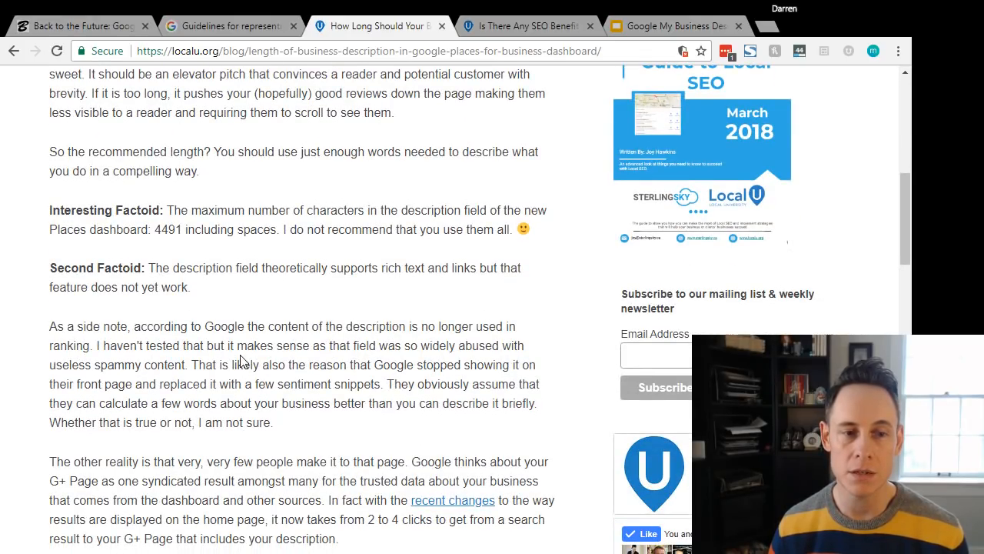
mouse_move(300, 87)
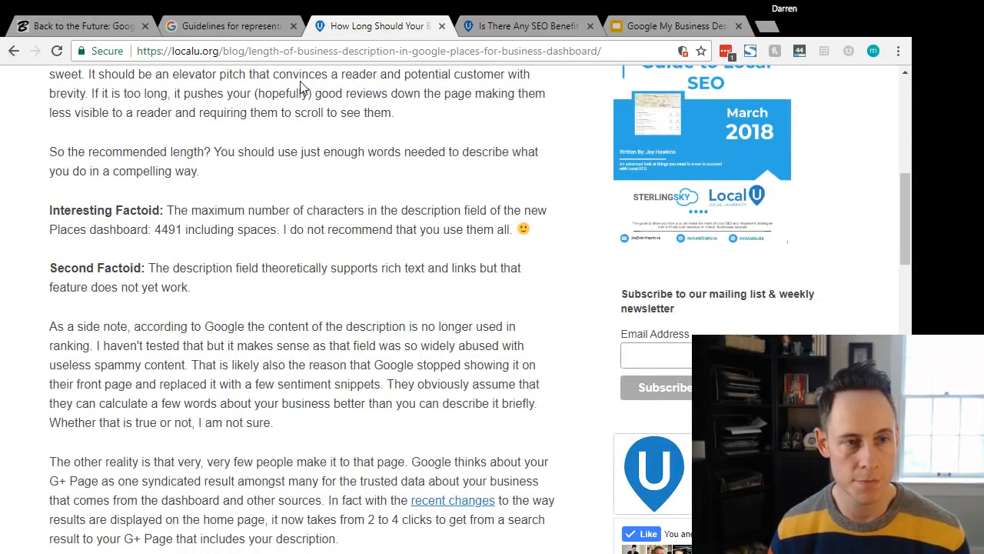
mouse_move(369, 210)
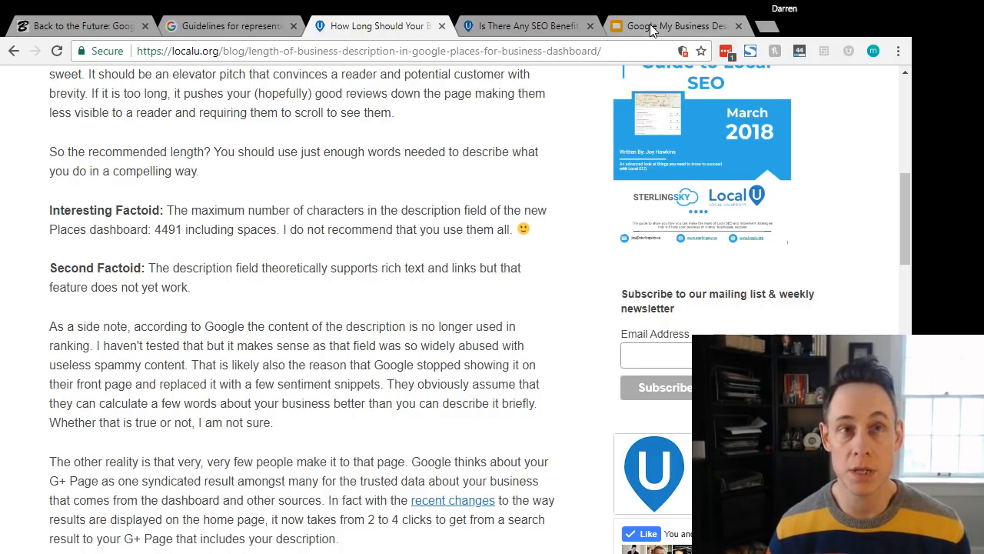
Step: Open the slide deck and step from the 04 Description slide to the no-ALL-CAPS rule
left_click(675, 25)
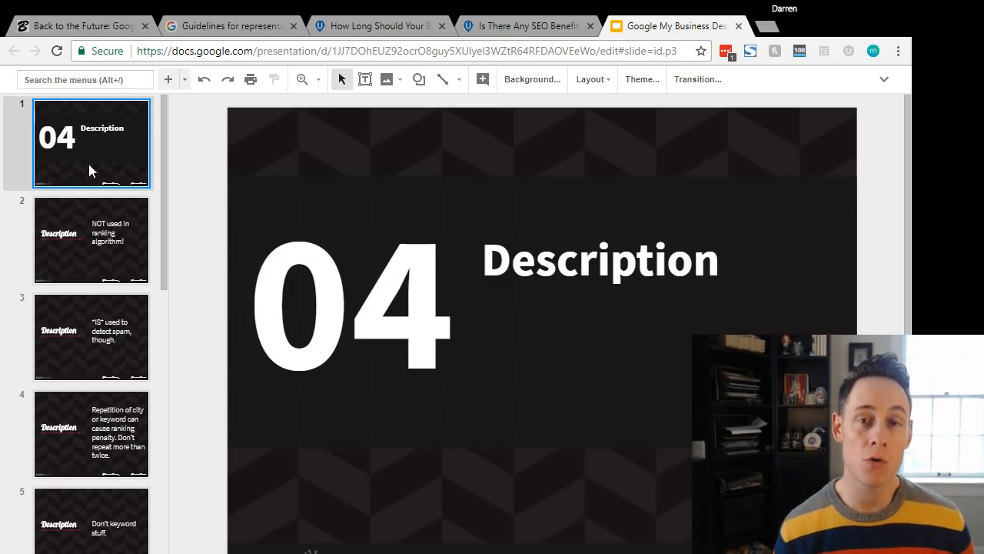
left_click(91, 240)
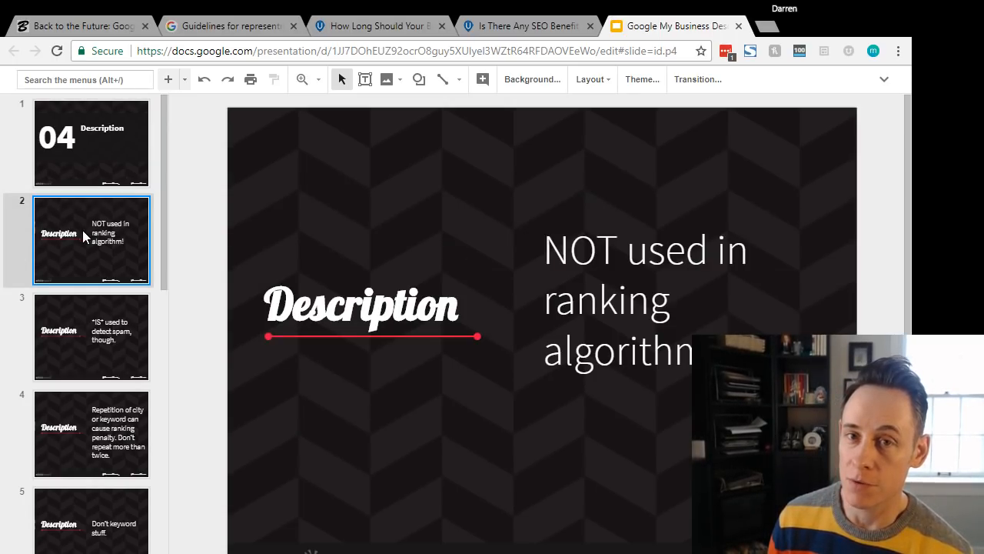
mouse_move(107, 344)
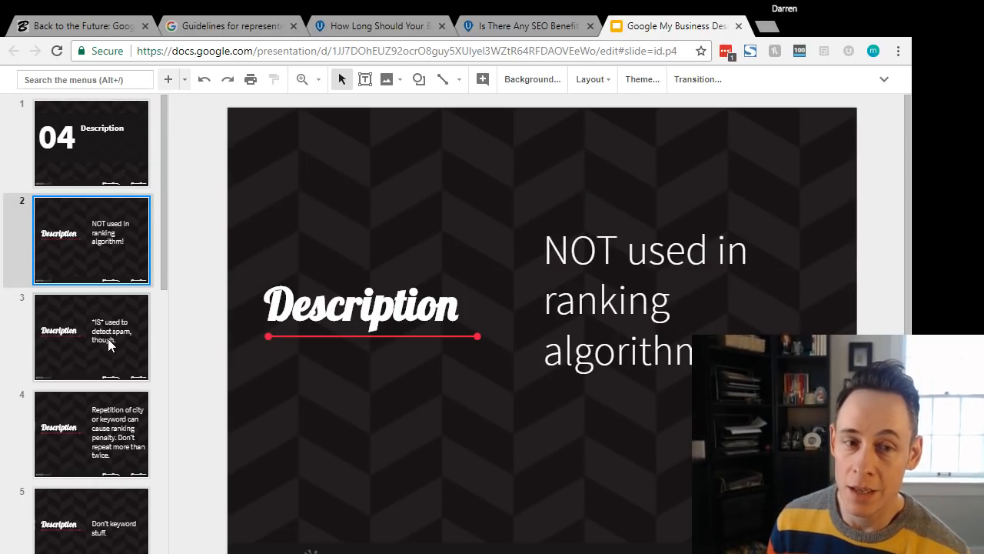
left_click(91, 337)
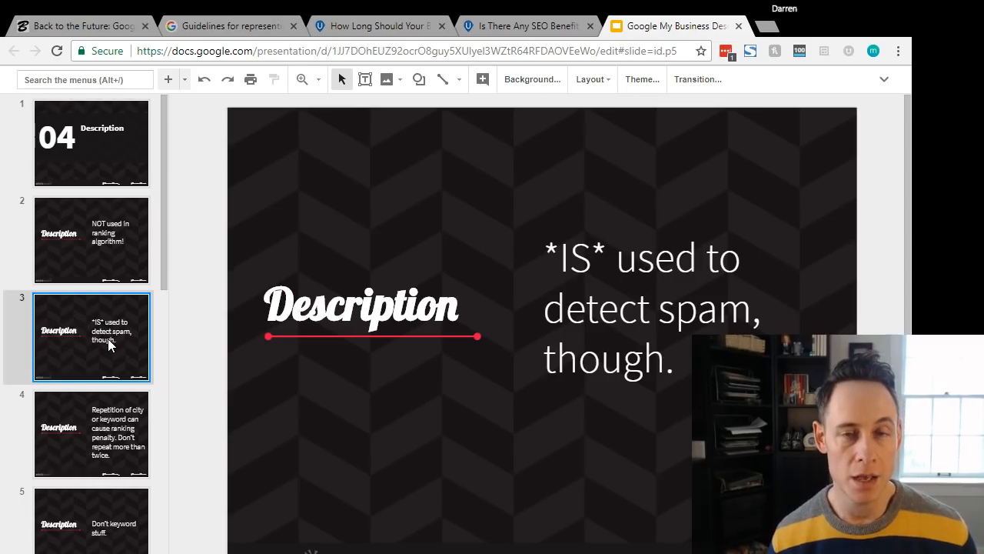
left_click(91, 434)
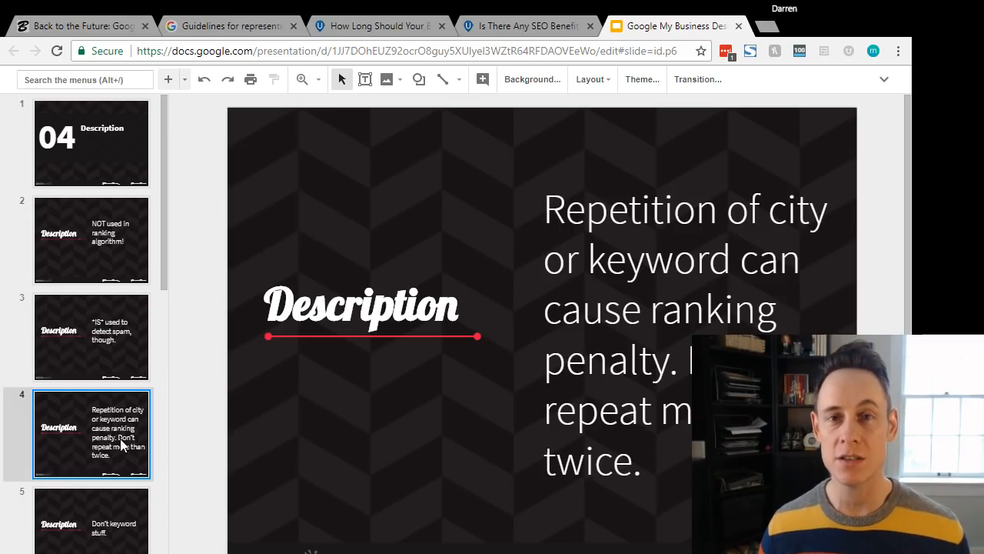
mouse_move(125, 517)
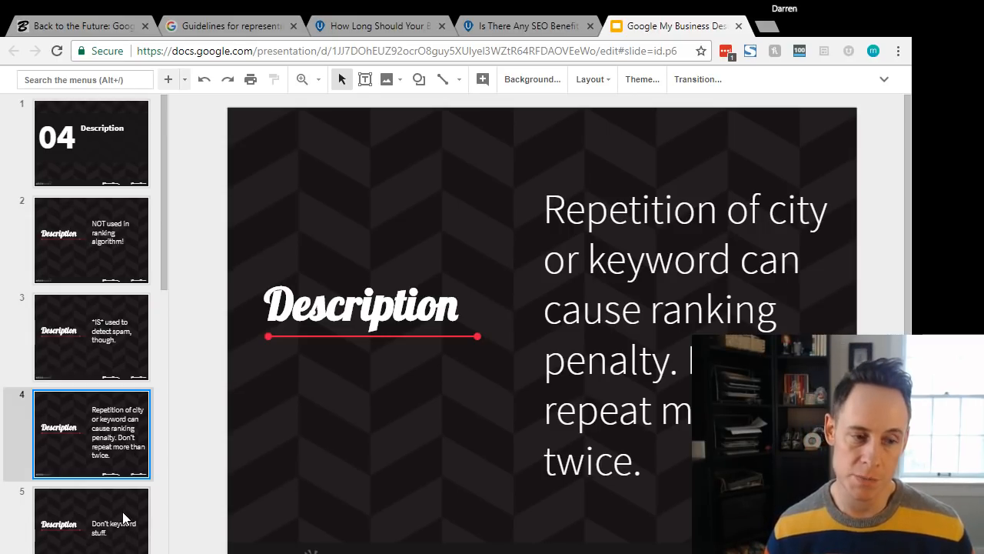
left_click(90, 522)
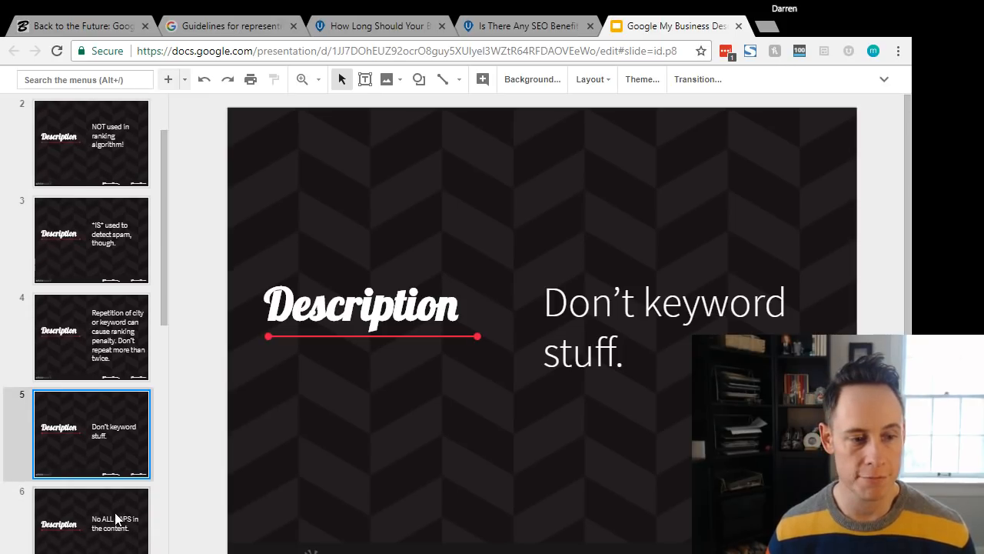
left_click(90, 522)
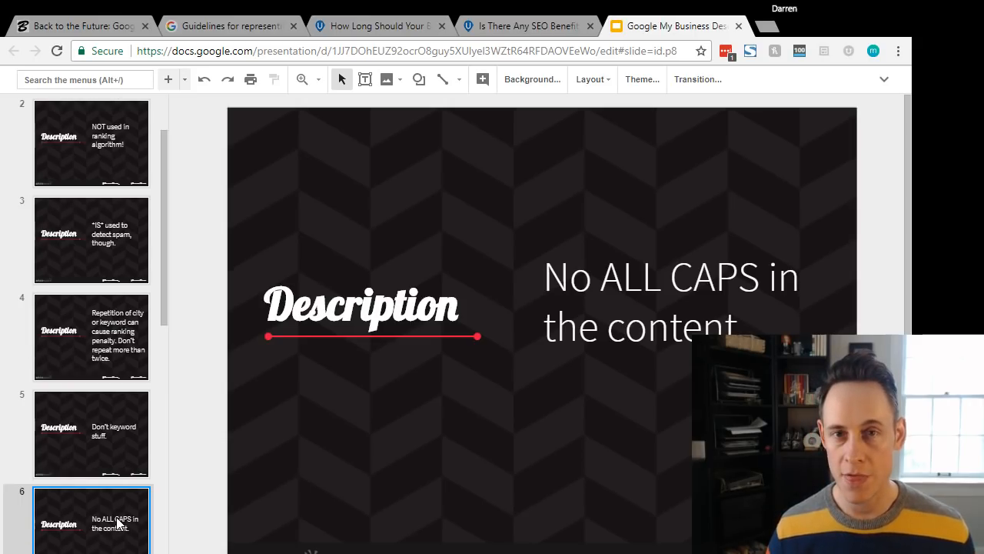
Step: Advance past the imagine-no-website slide to slide 9 with the red question mark
scroll("down", 3)
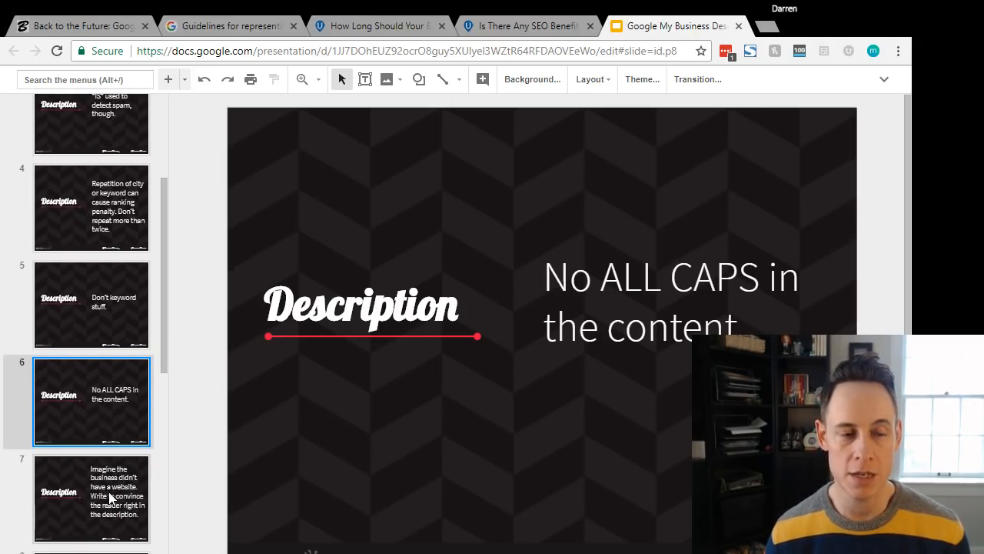
left_click(90, 499)
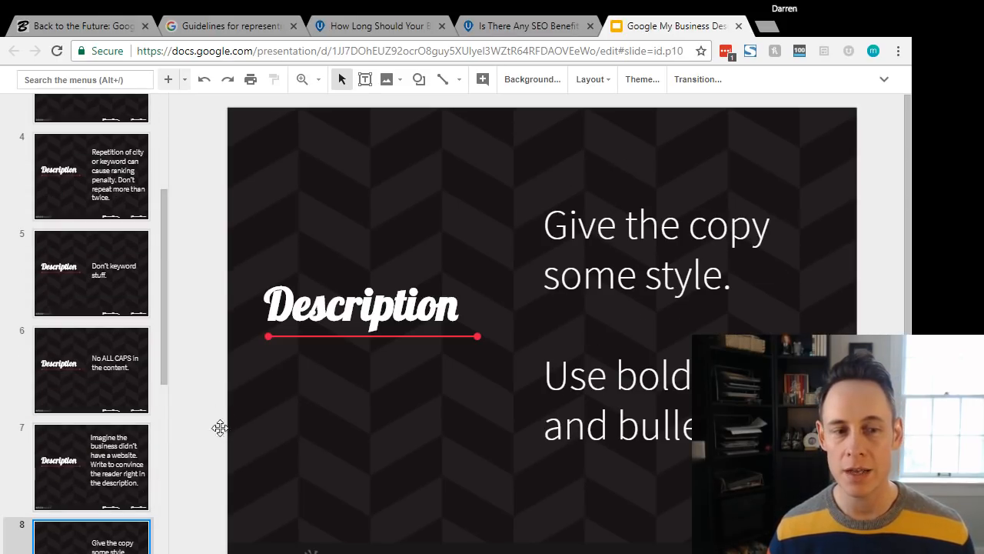
scroll("up", 3)
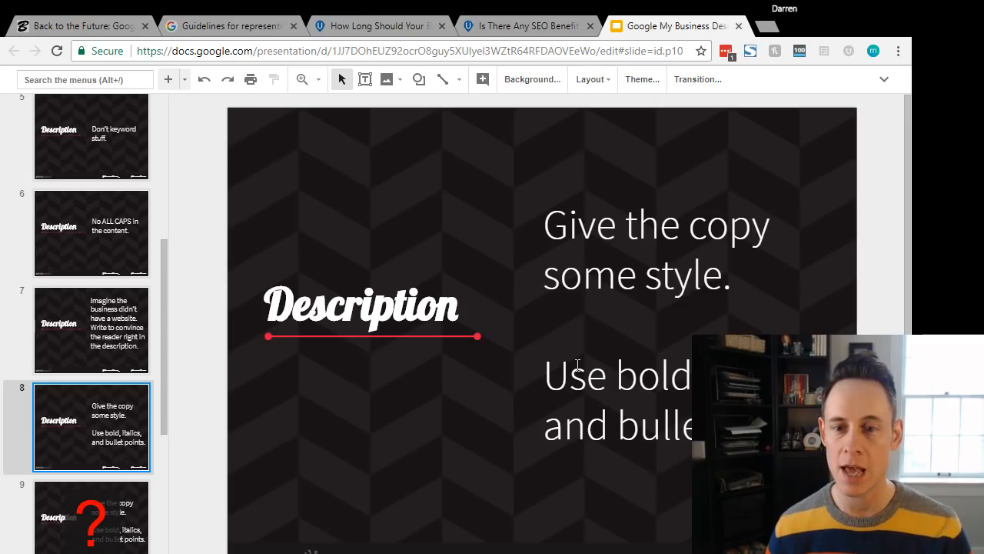
left_click(91, 515)
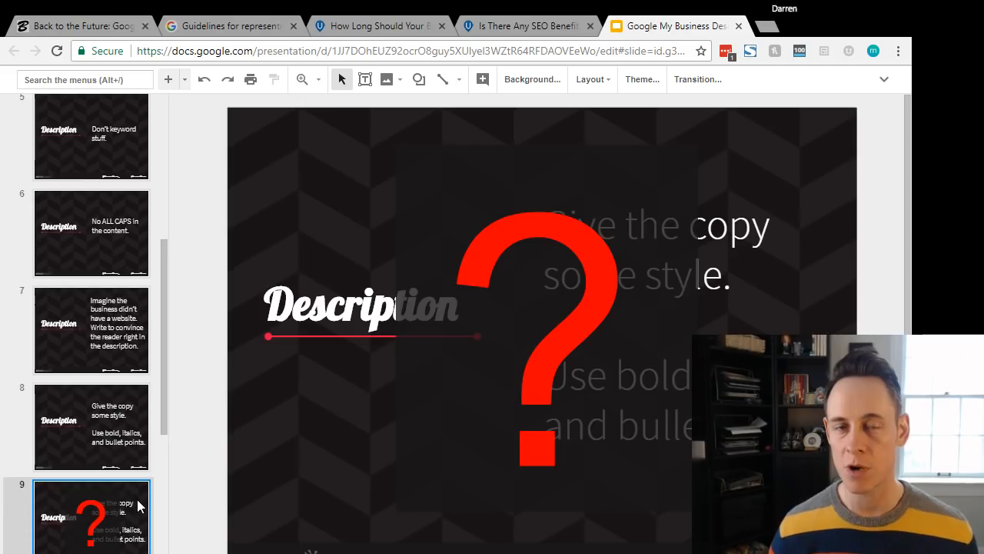
mouse_move(98, 434)
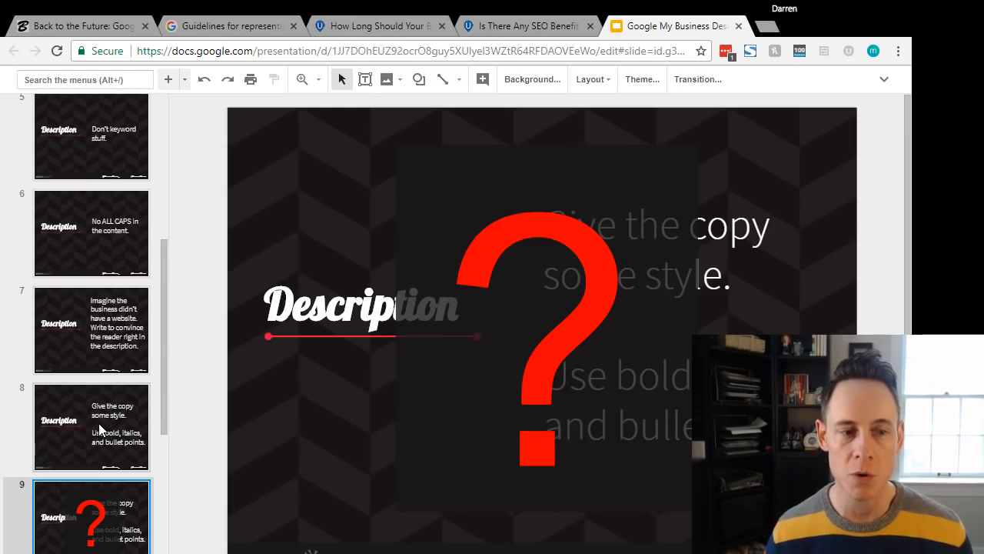
Step: Step through the link-to-website and red-X slides to the REMEMBER recap
left_click(90, 515)
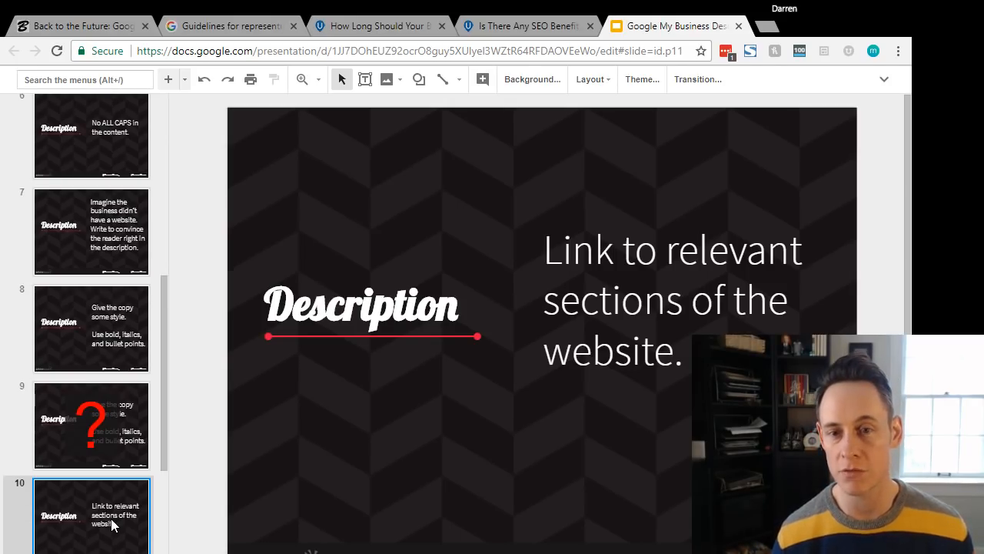
scroll("down", 3)
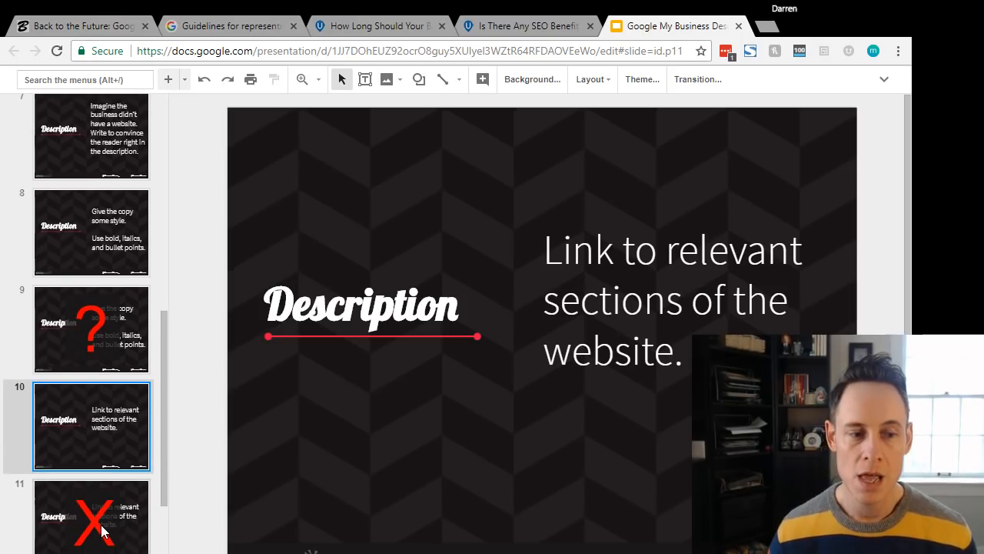
left_click(91, 516)
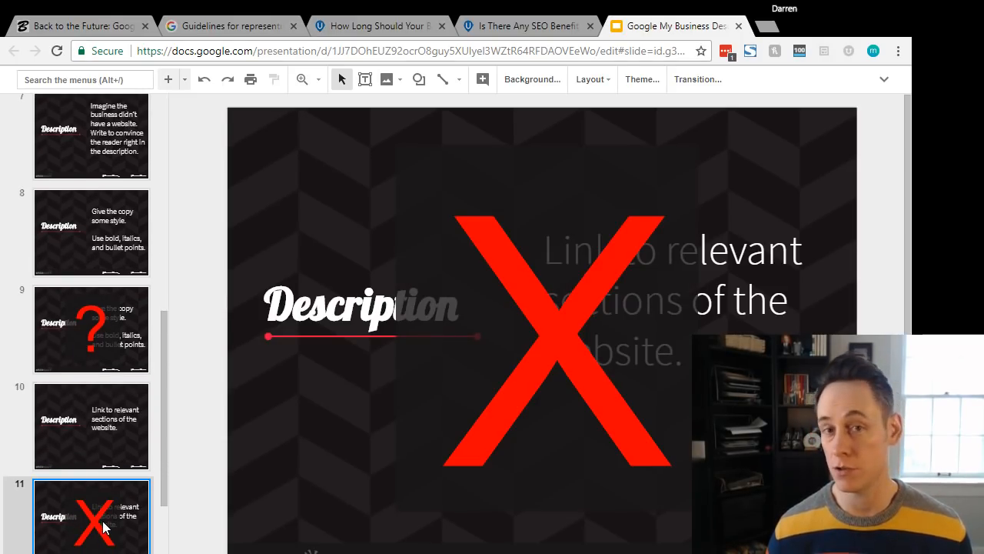
scroll("down", 3)
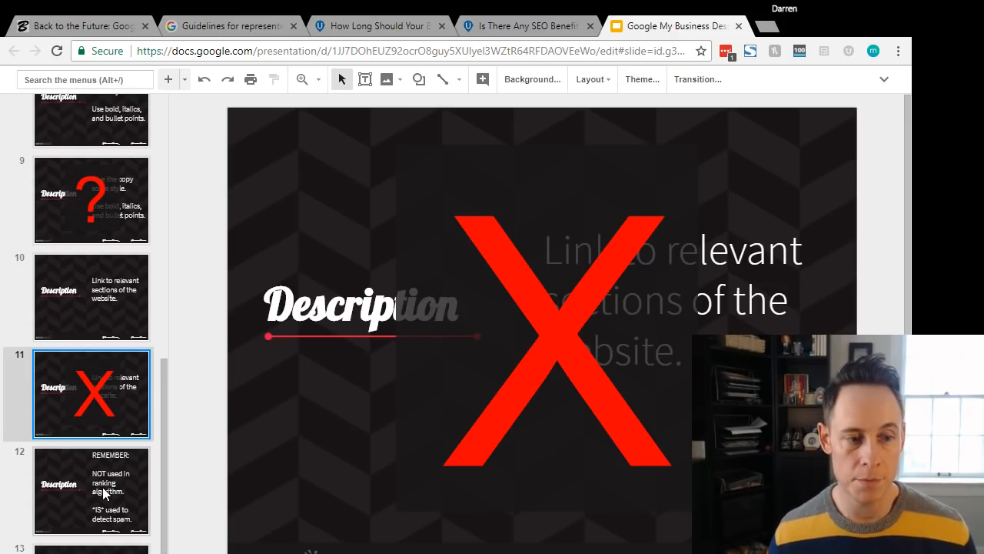
left_click(91, 490)
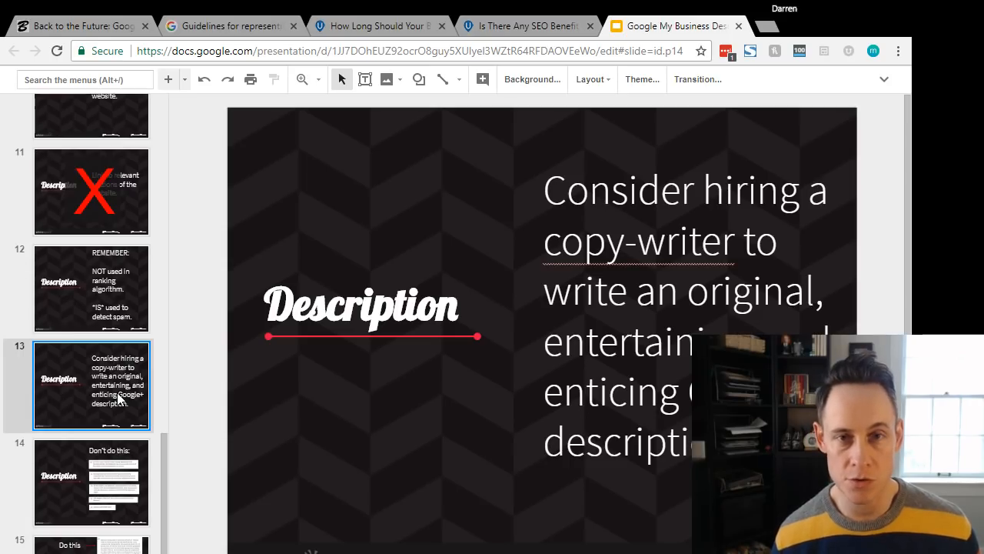
Step: View the 'Don't do this' samples, revisit the copywriter slide, then show 'Do this'
left_click(90, 481)
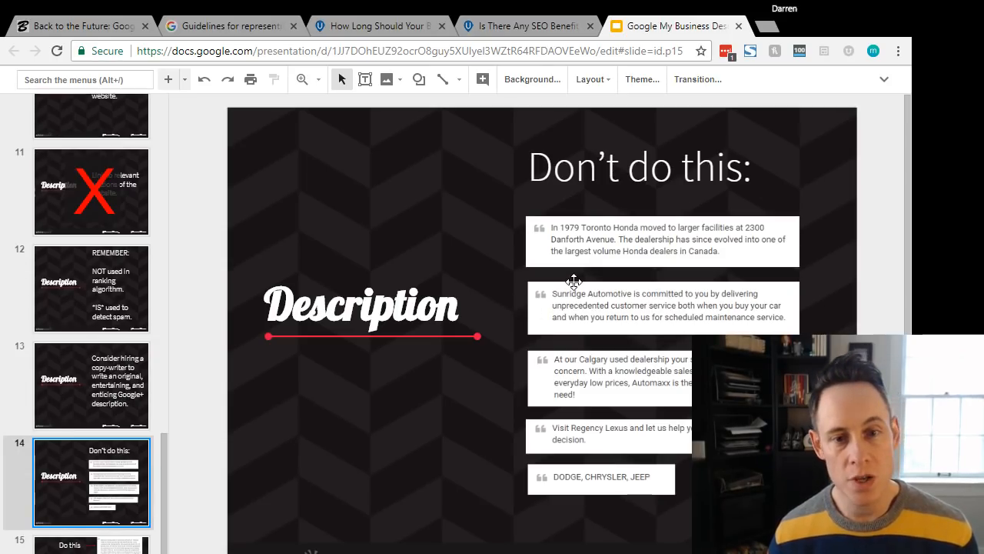
mouse_move(646, 456)
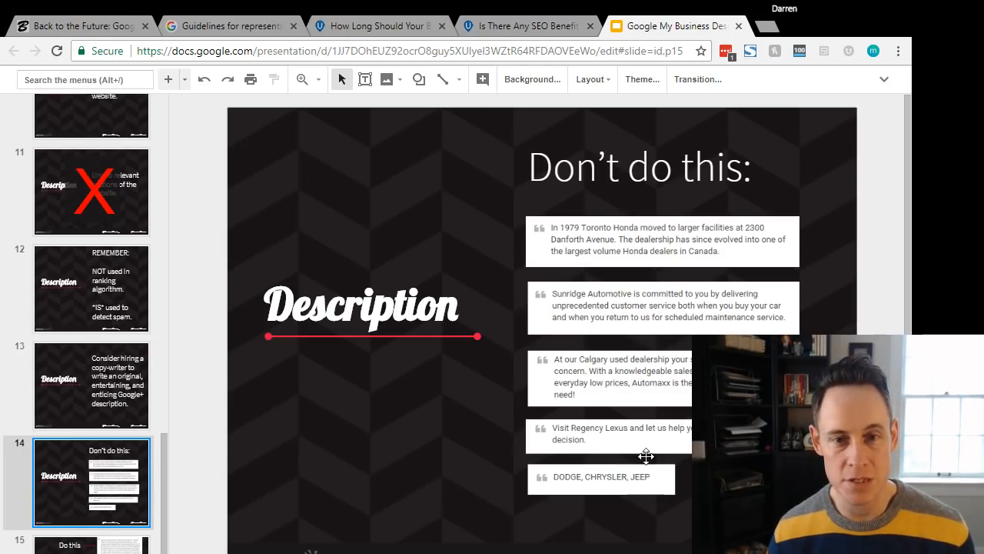
left_click(91, 385)
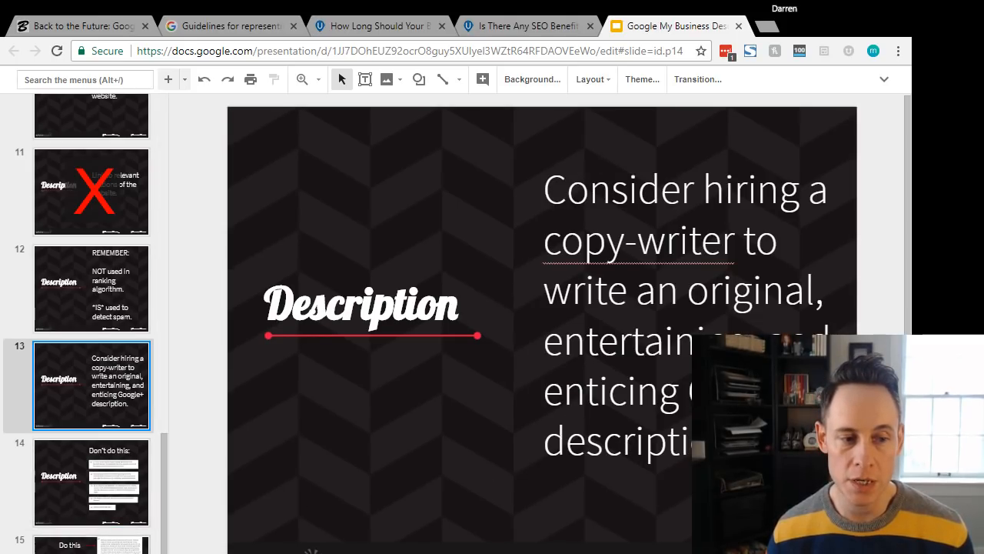
left_click(91, 542)
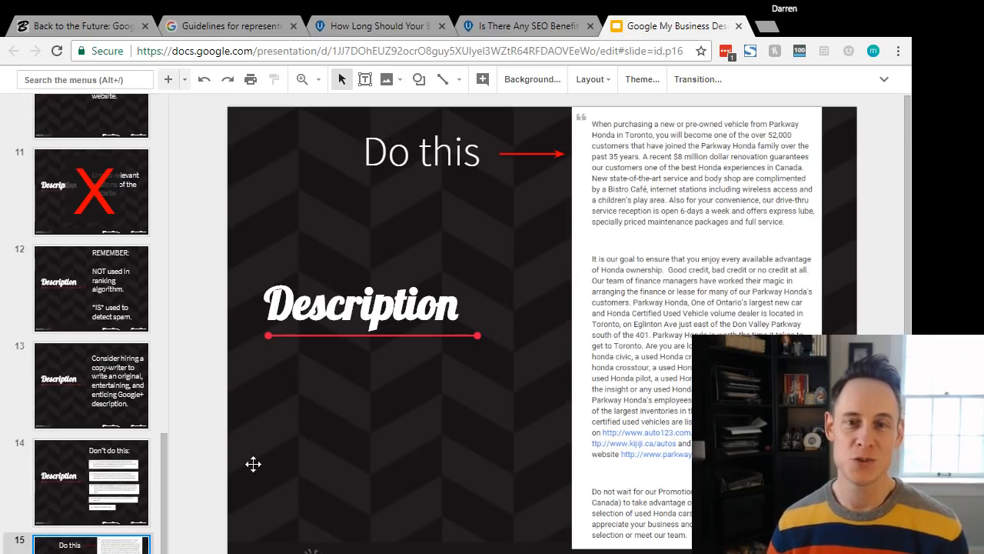
mouse_move(525, 330)
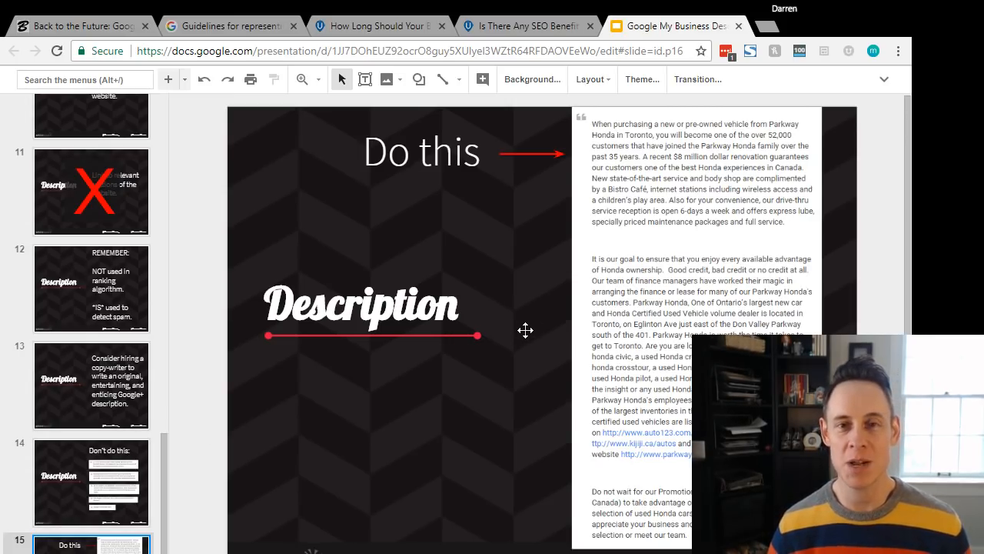